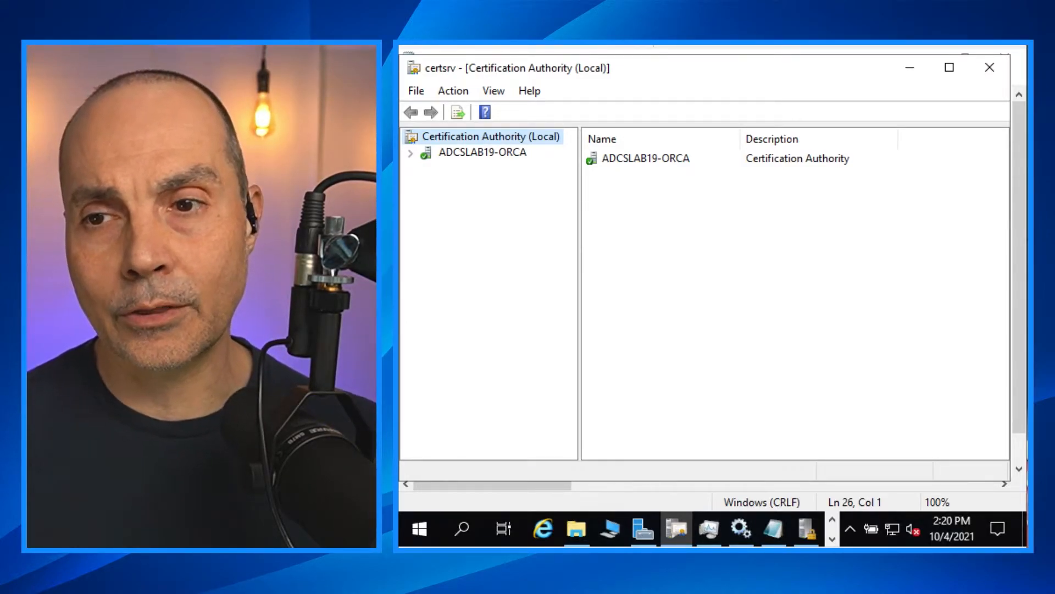
mouse_move(518, 240)
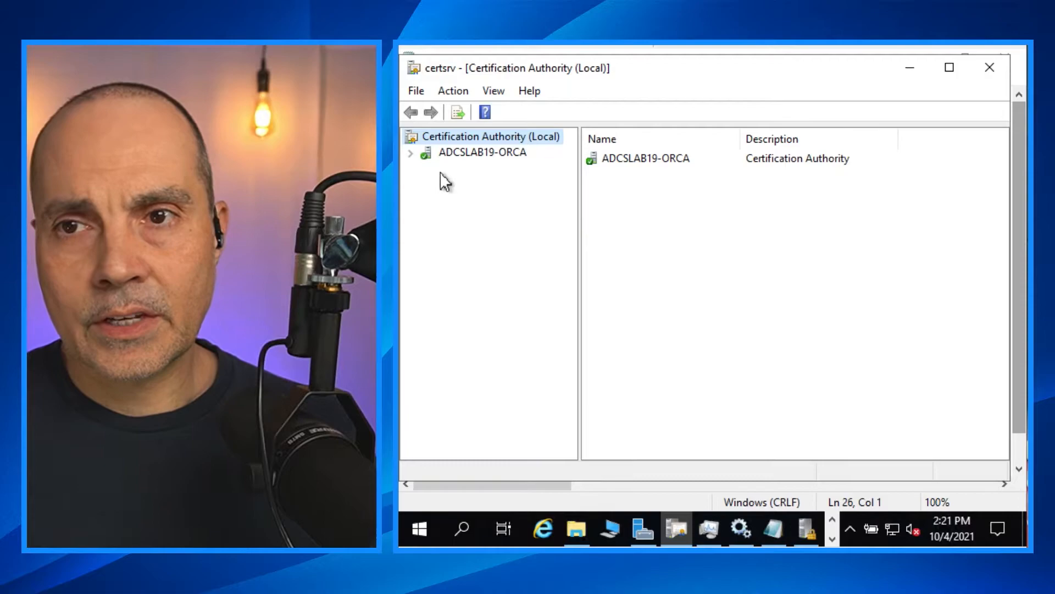
mouse_move(561, 165)
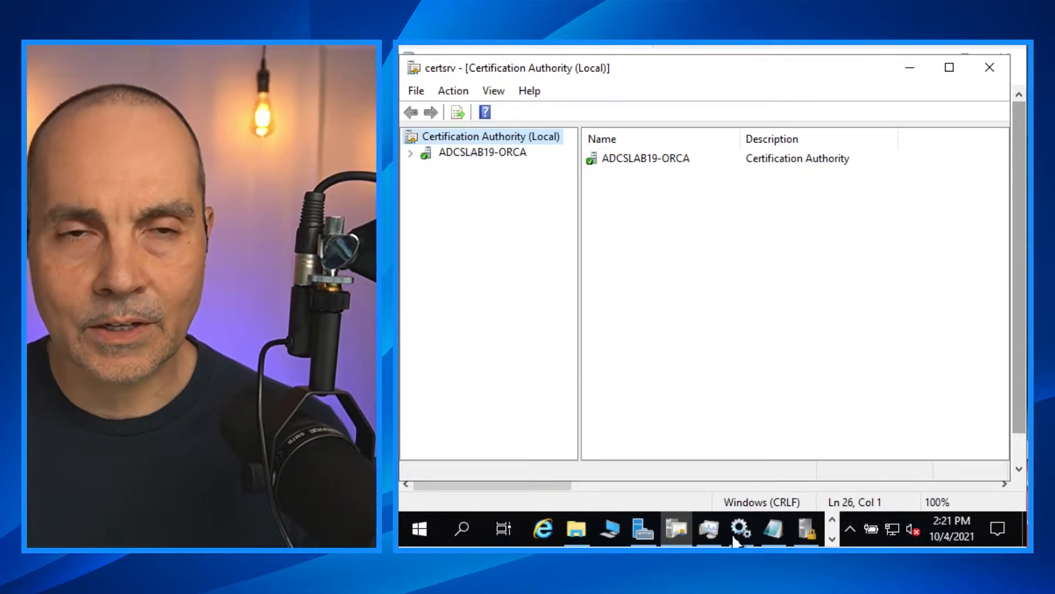
mouse_move(784, 554)
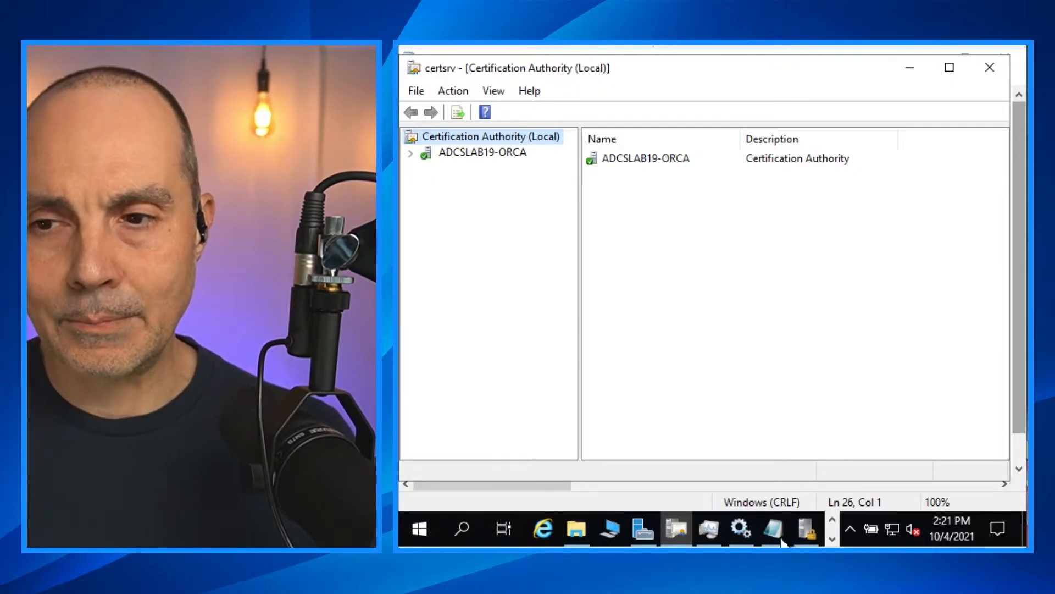
- Set the CA's DSConfigDN to CN=Configuration,DC=adcslab,DC=pri using certutil -setreg
click(771, 530)
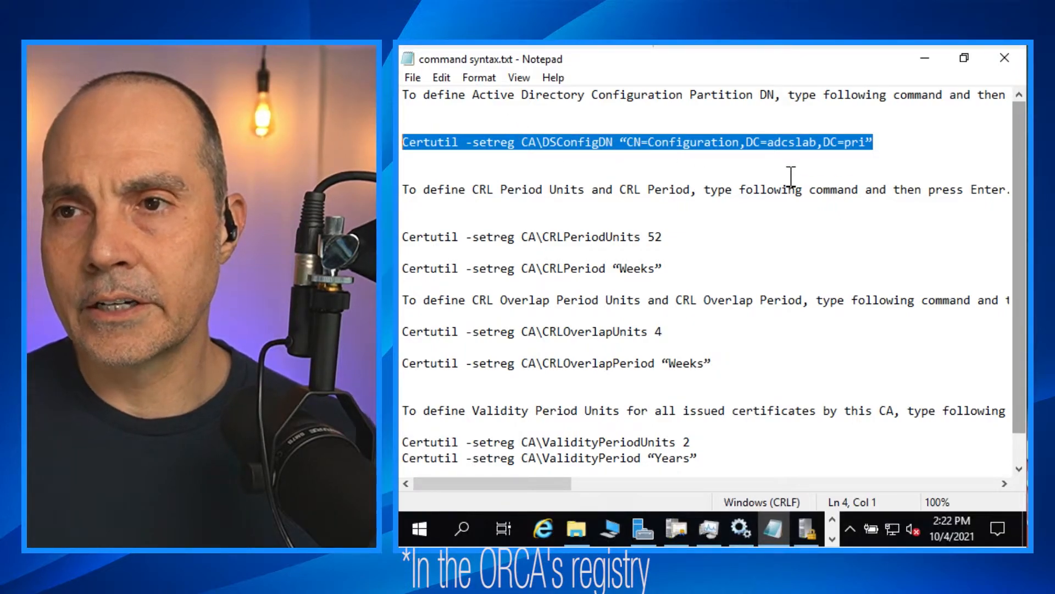
mouse_move(697, 179)
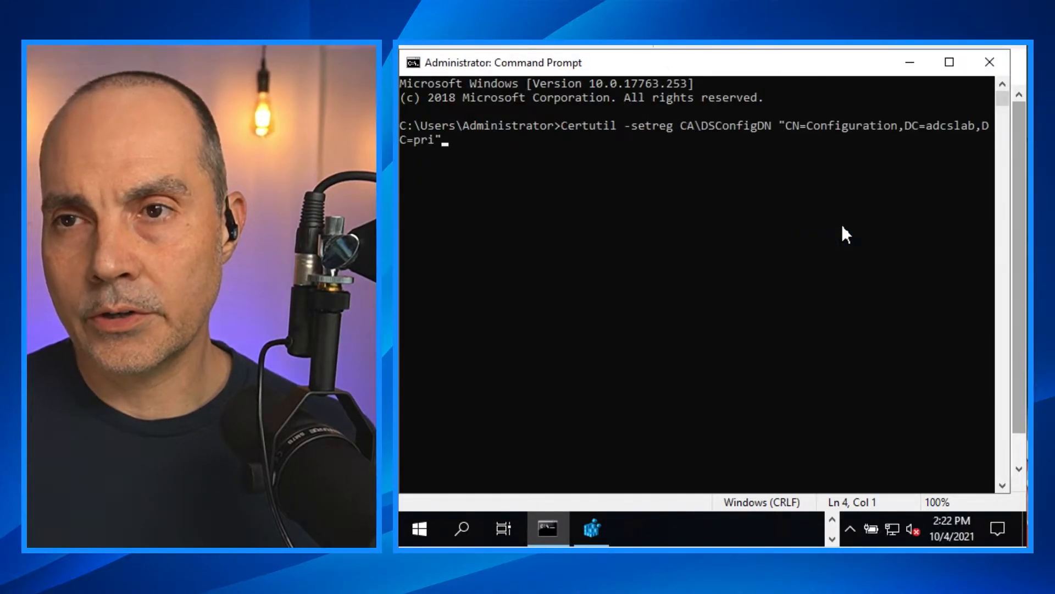
mouse_move(840, 225)
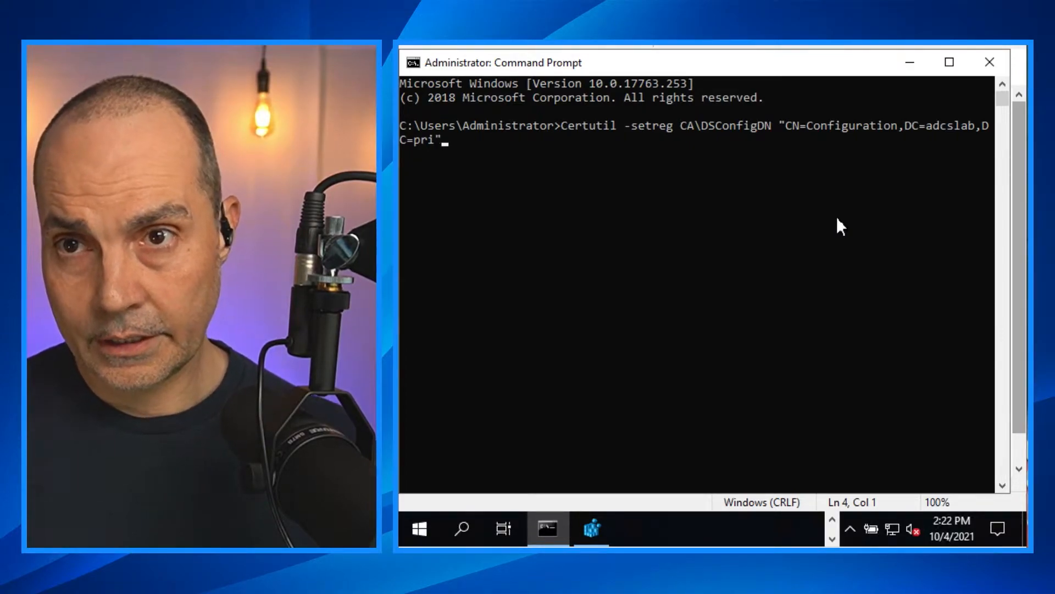
key(Enter)
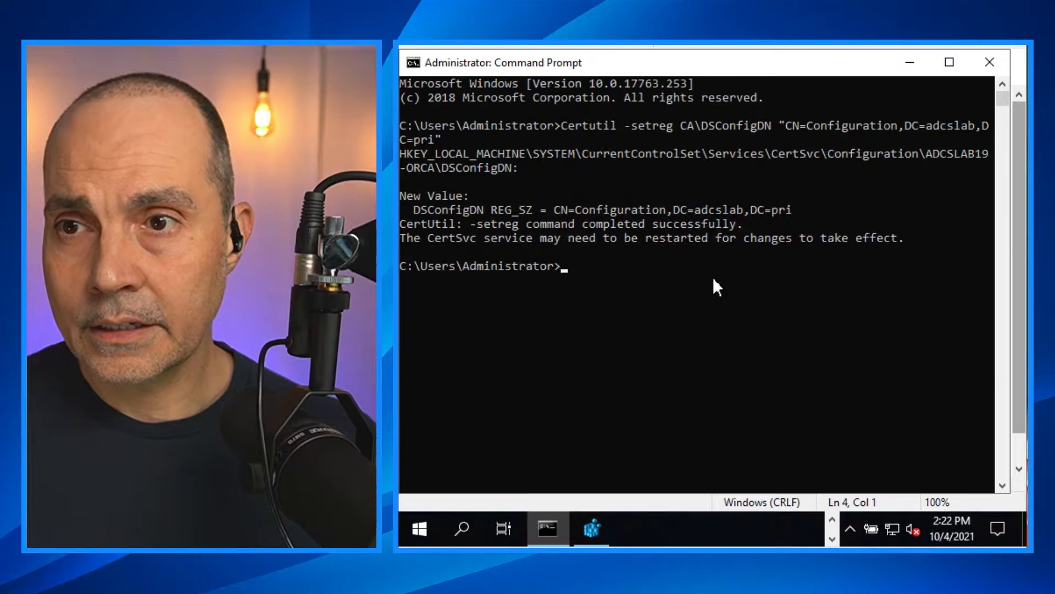
mouse_move(485, 241)
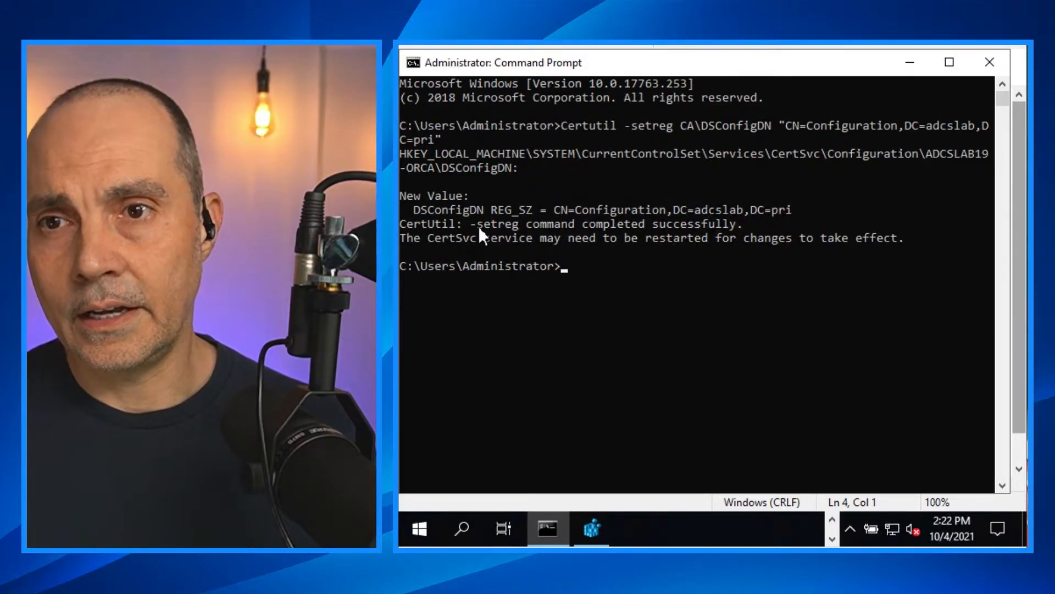
drag(478, 223, 744, 224)
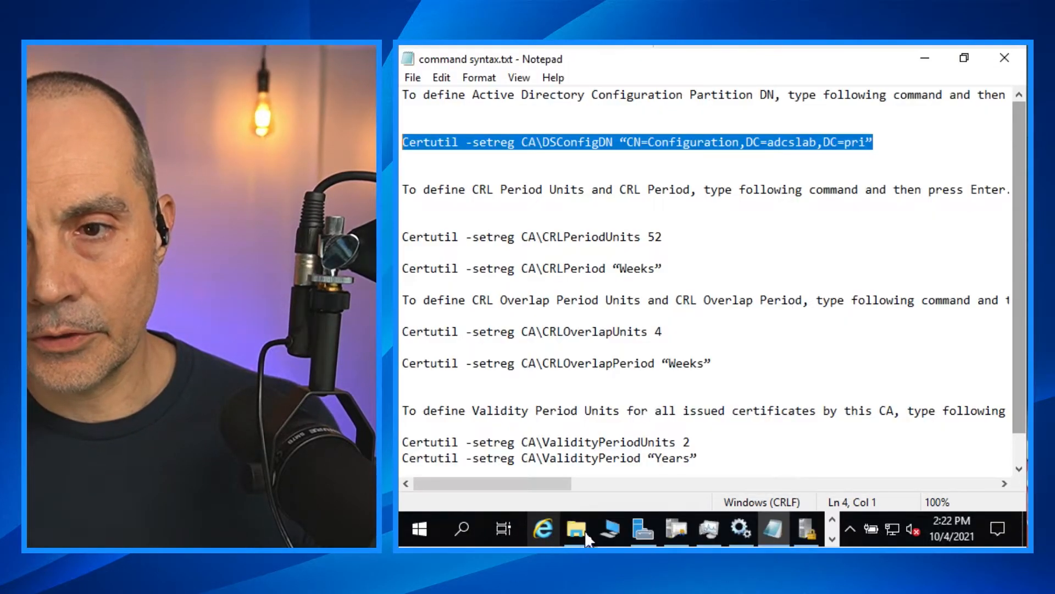
- Change CRLPeriodUnits from 1 to 52 with certutil -setreg CA\CRLPeriodUnits 52
drag(606, 236, 661, 236)
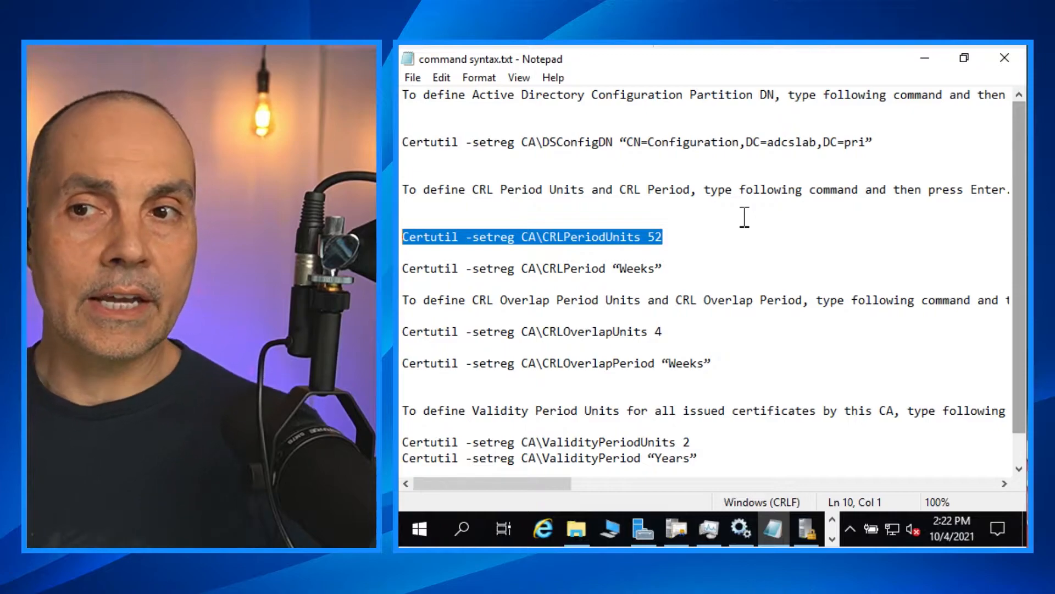
mouse_move(767, 355)
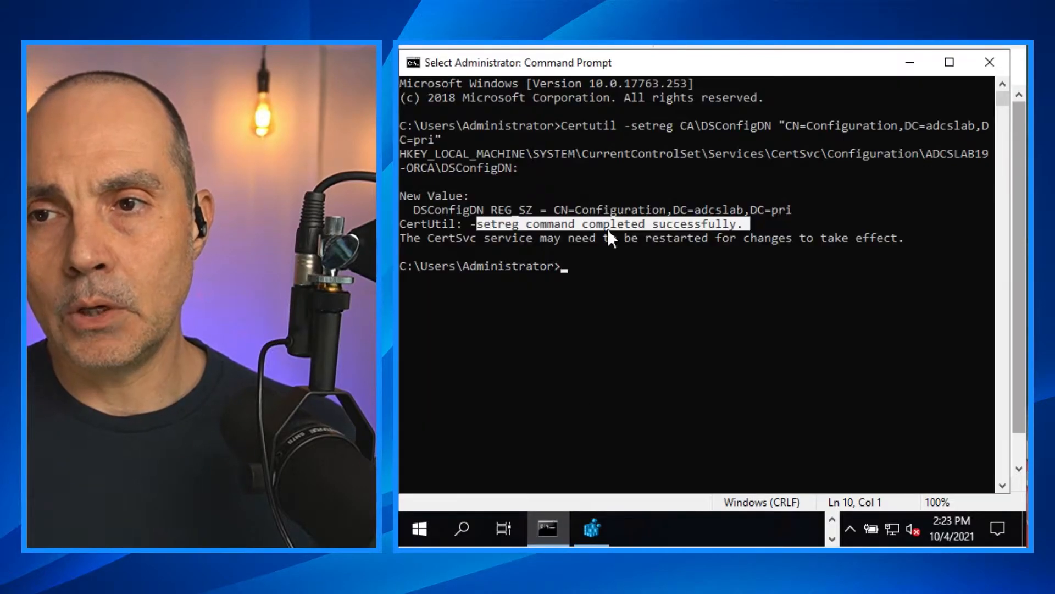
right_click(516, 62)
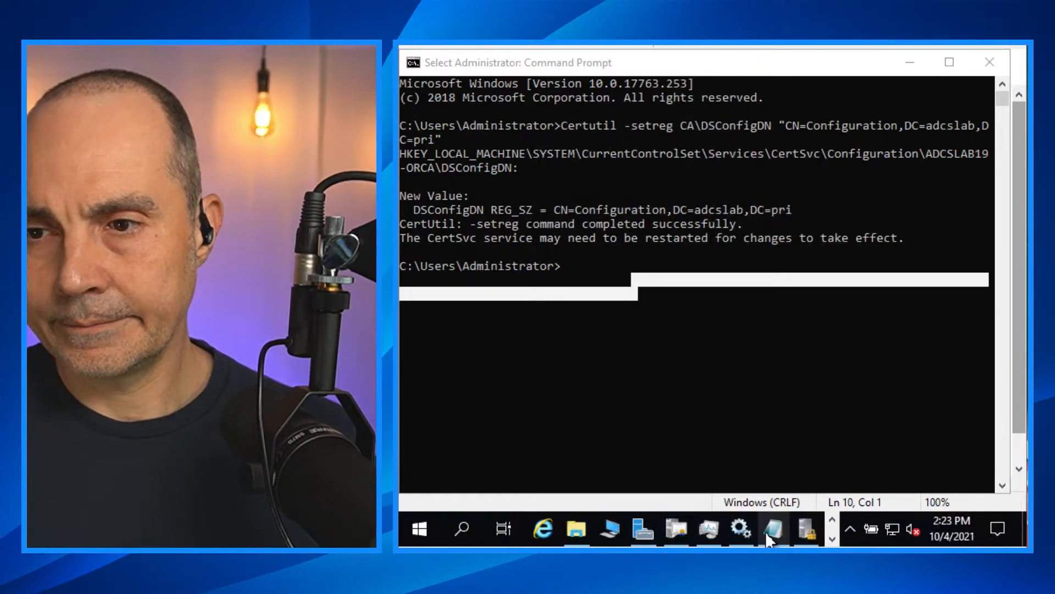
right_click(490, 237)
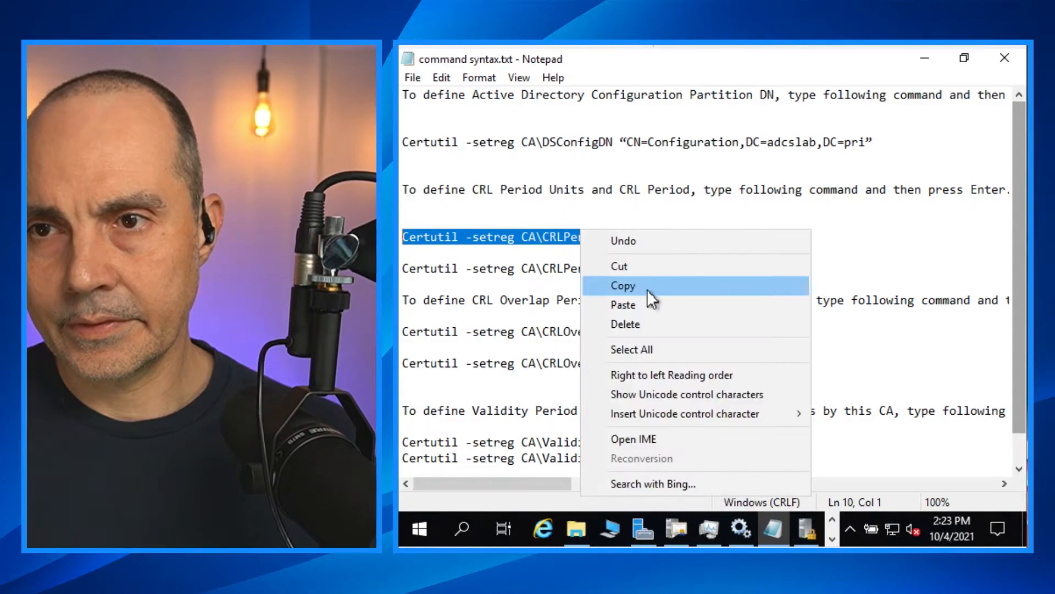
click(623, 286)
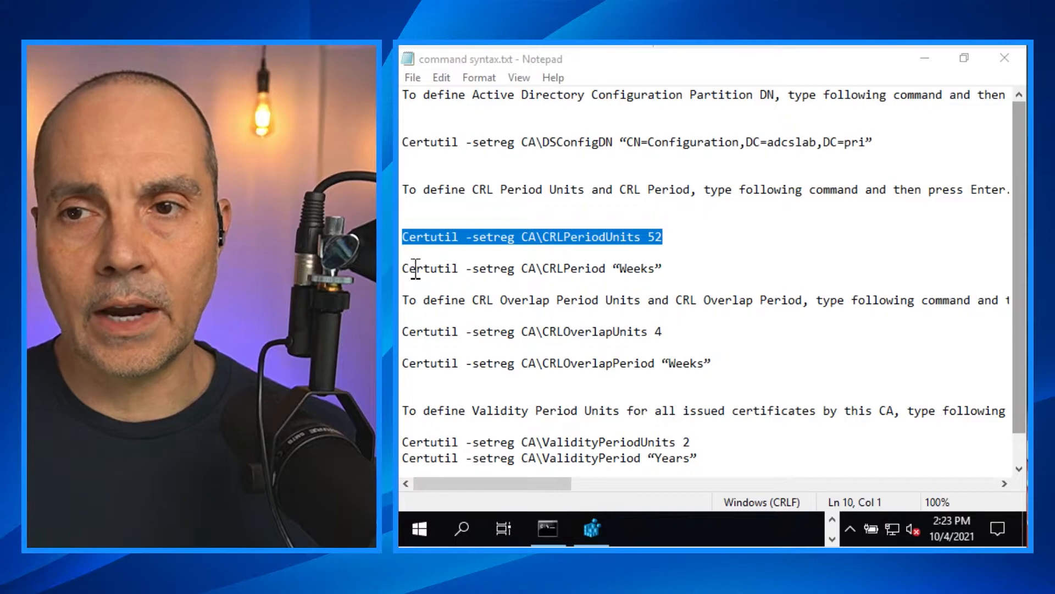
mouse_move(679, 262)
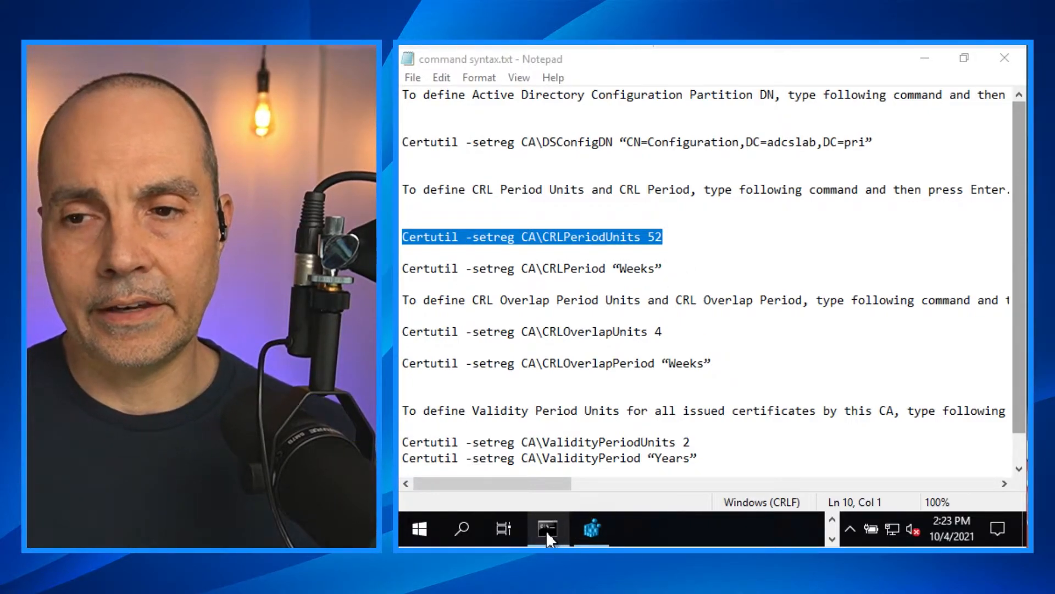
click(545, 528)
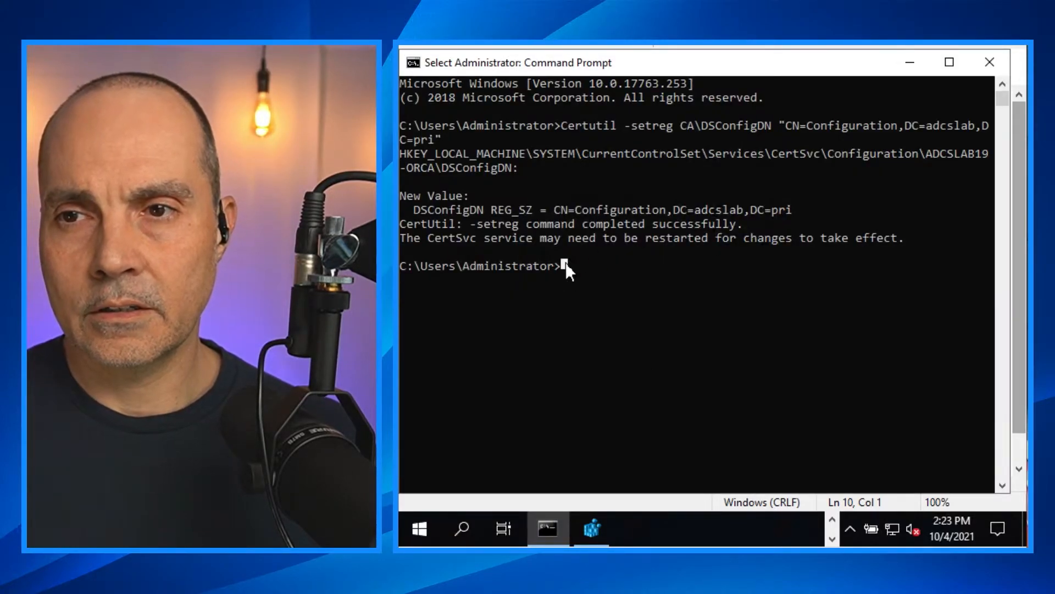
text(C)
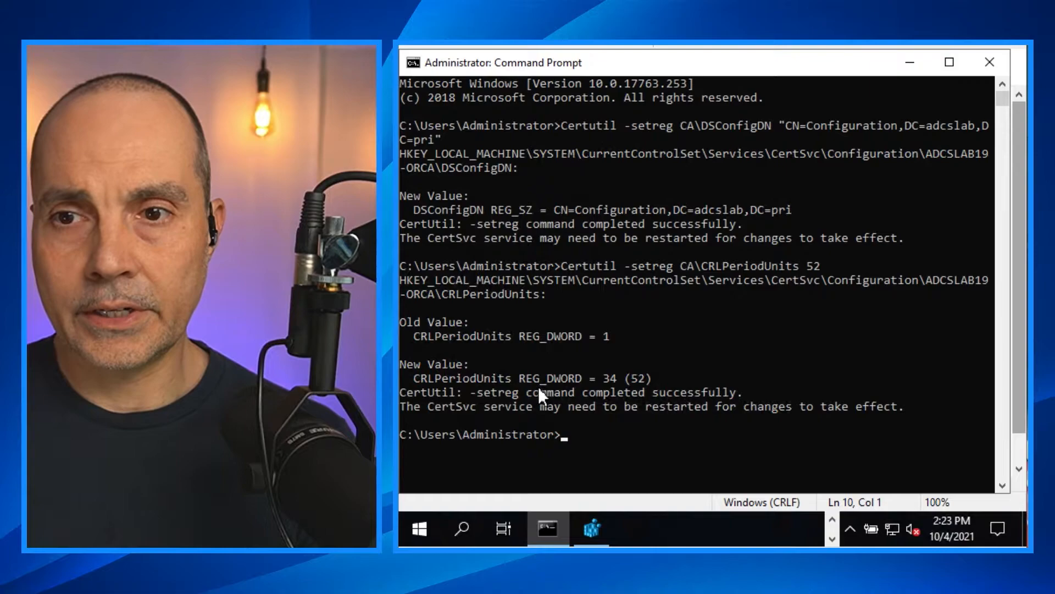
mouse_move(587, 426)
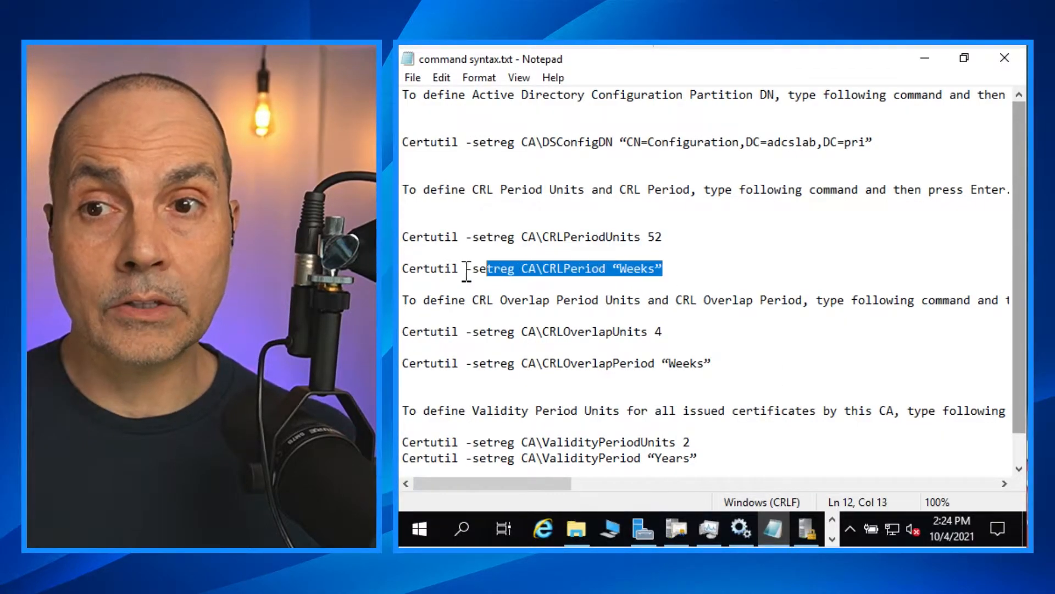
- Set CRLPeriod to Weeks with certutil -setreg CA\CRLPeriod "Weeks"
right_click(414, 268)
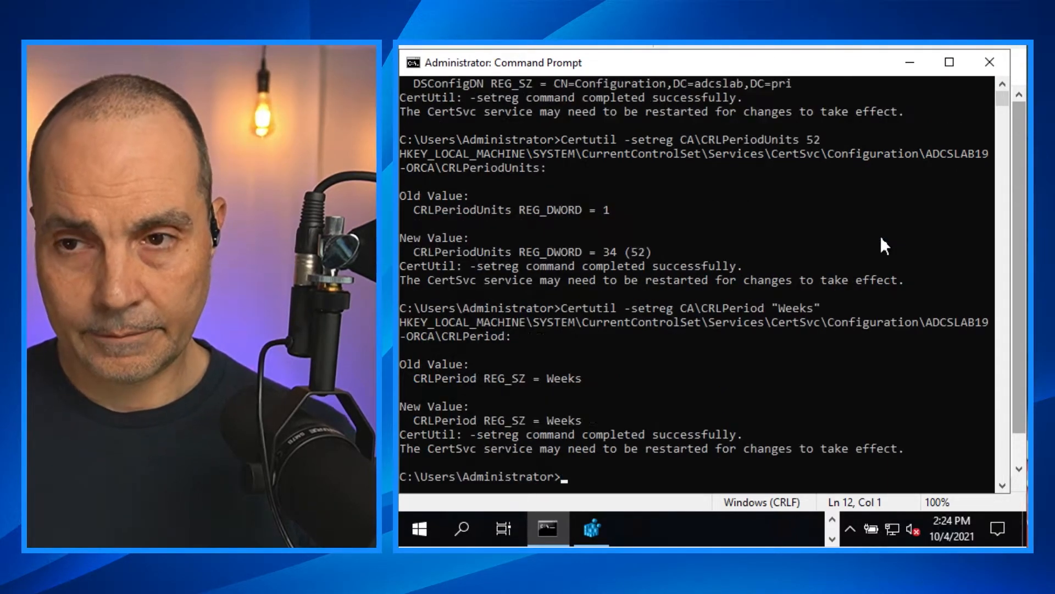
mouse_move(448, 460)
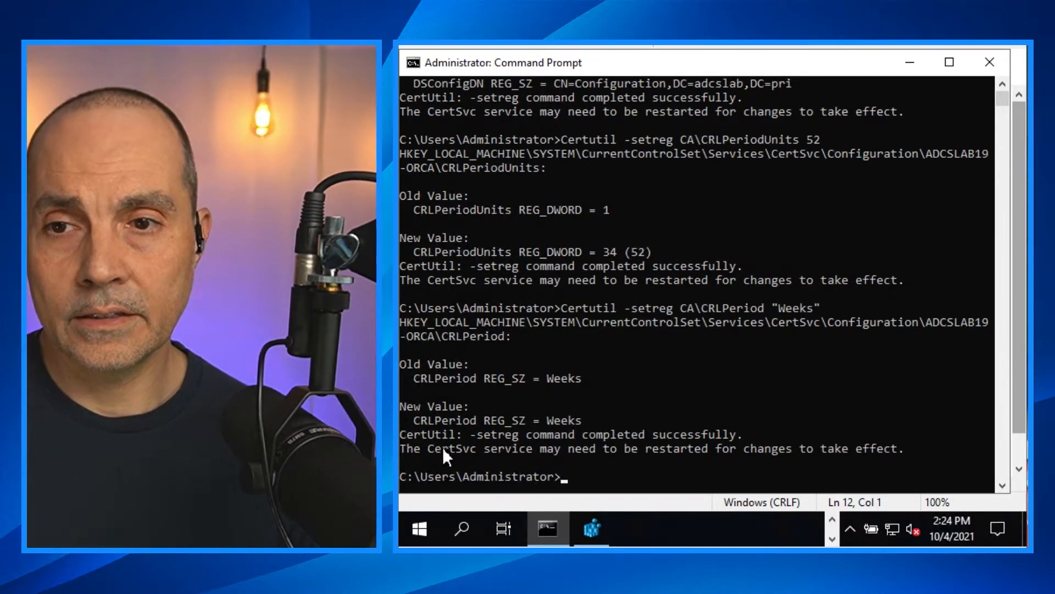
mouse_move(712, 457)
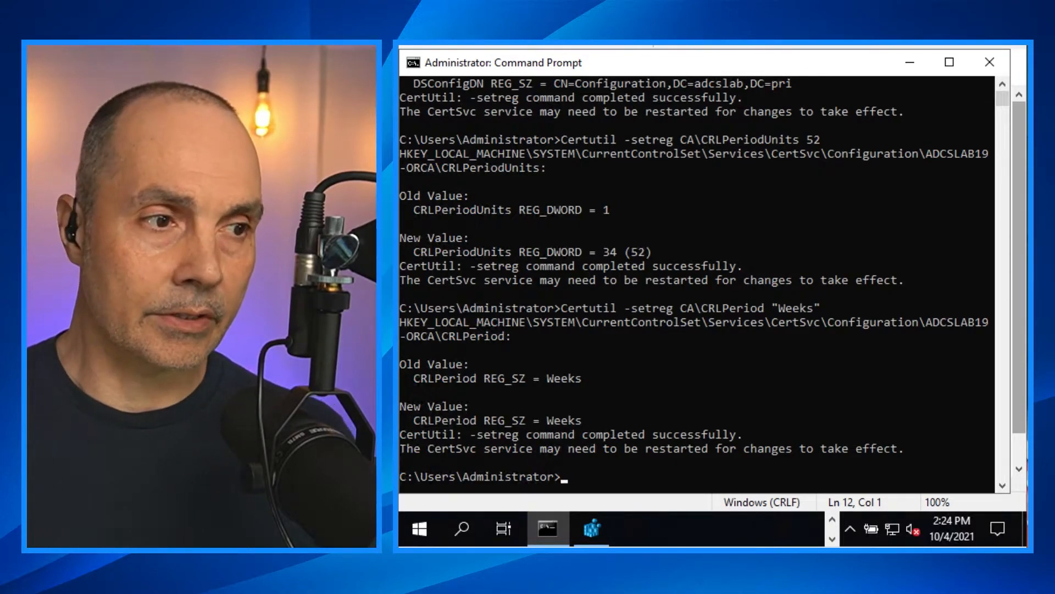
mouse_move(670, 457)
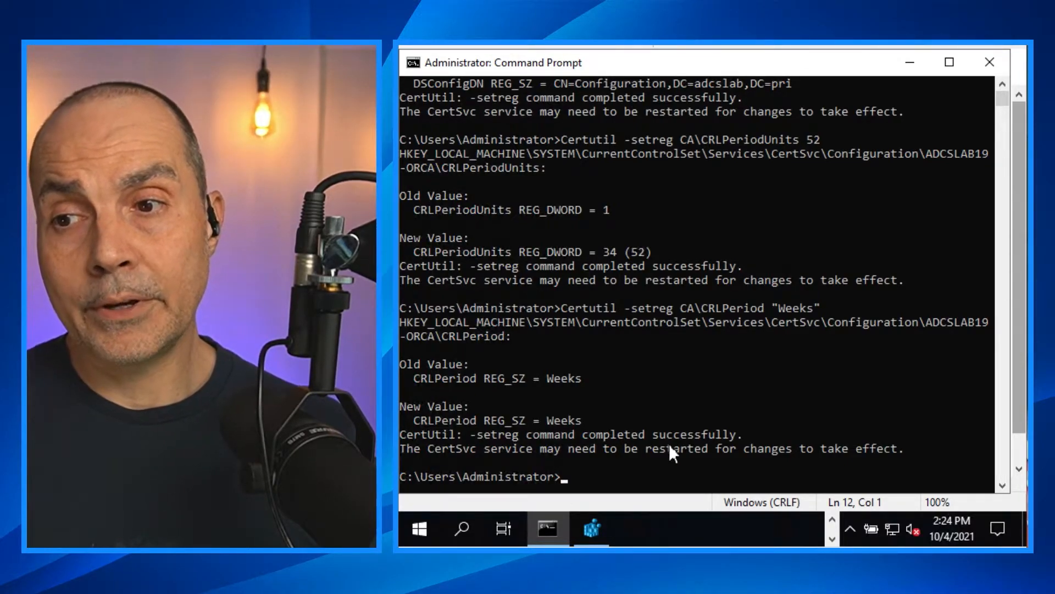
mouse_move(831, 534)
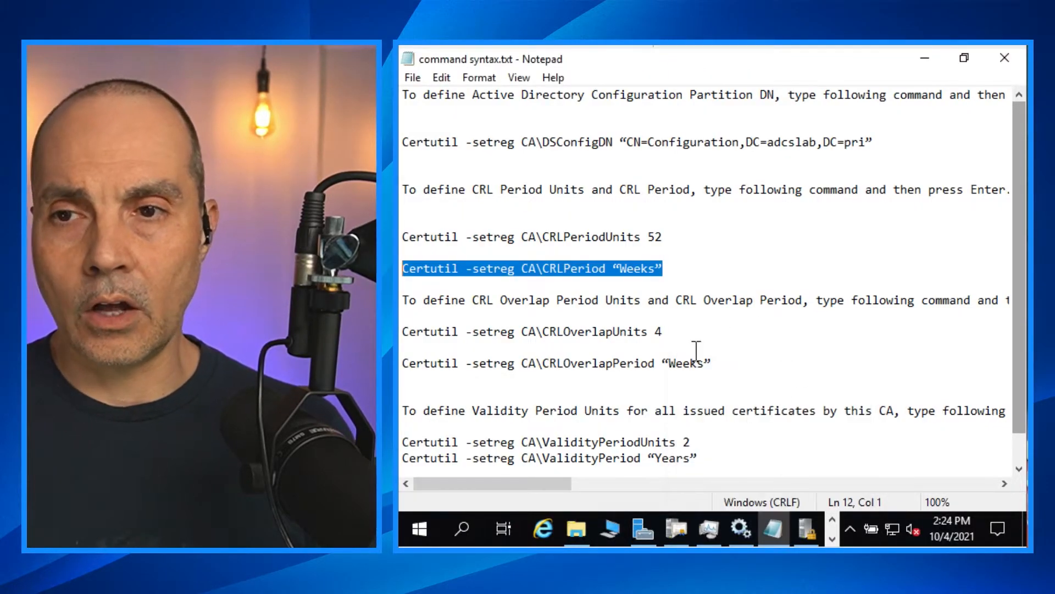
- Change CRLOverlapUnits from 0 to 4 via certutil -setreg
click(531, 331)
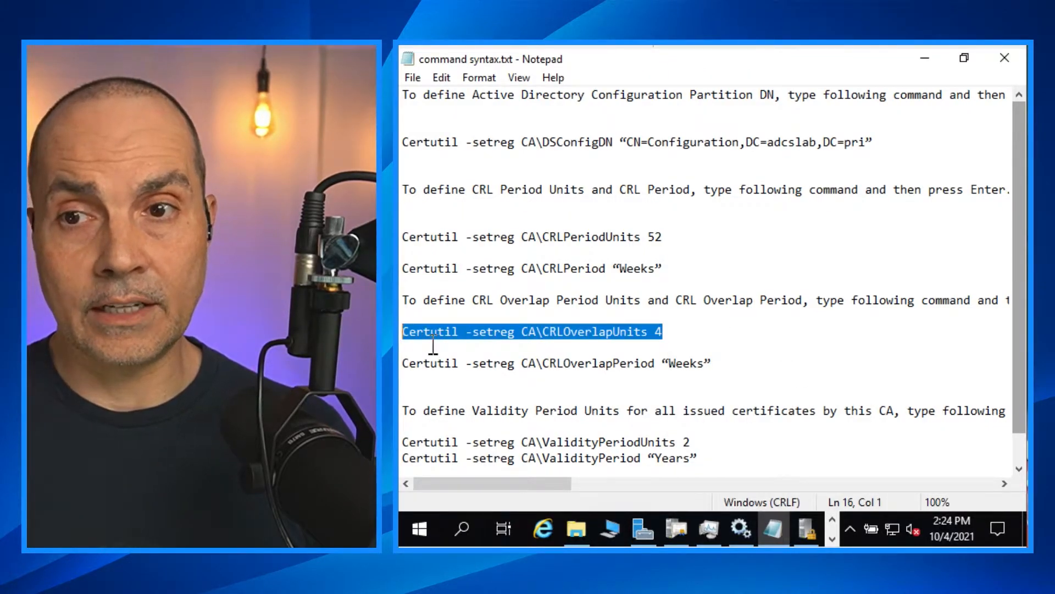
right_click(532, 331)
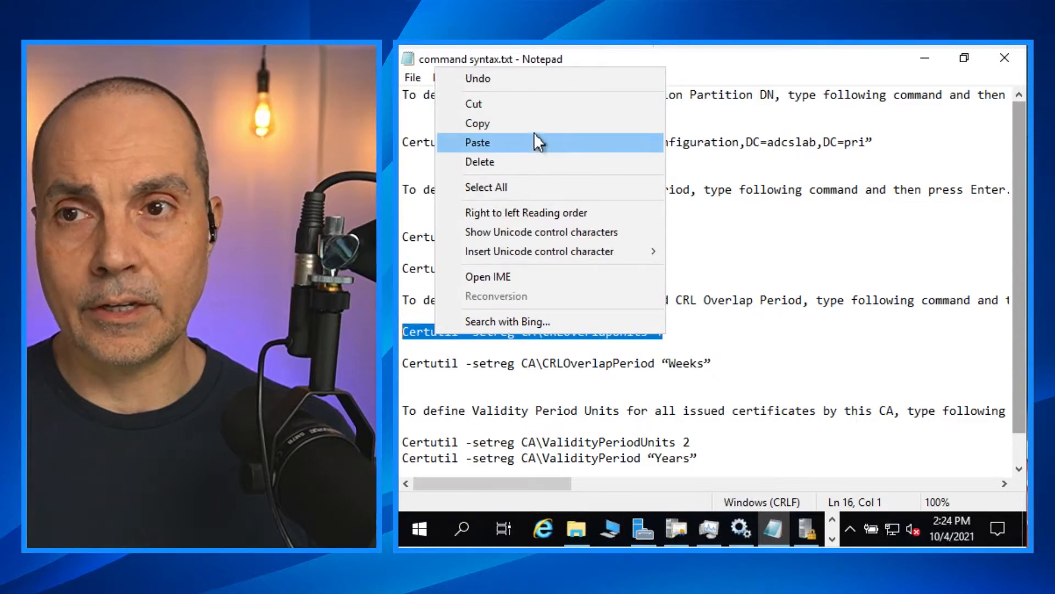
click(477, 141)
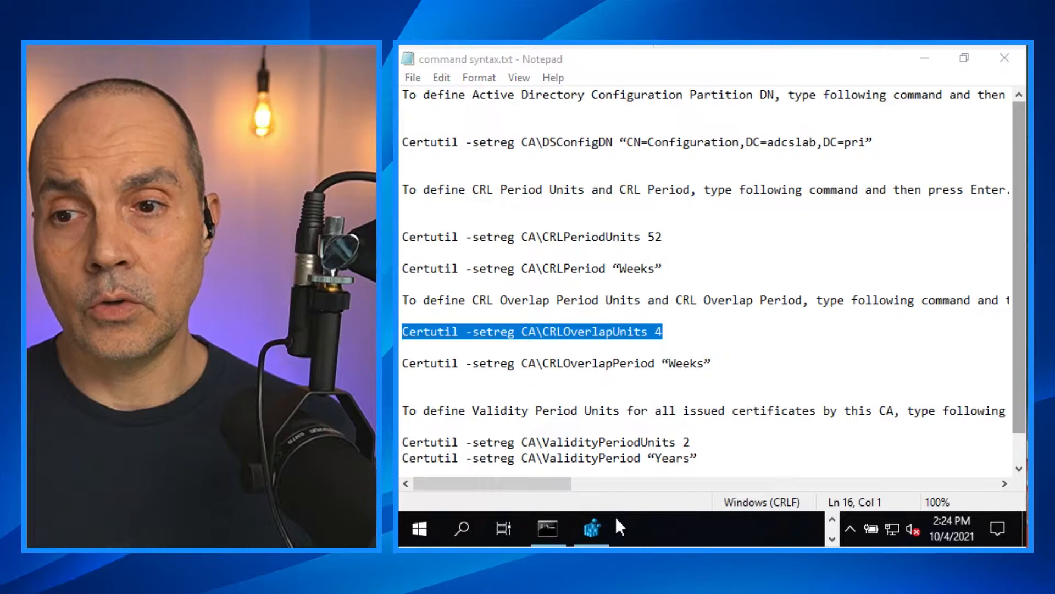
click(546, 529)
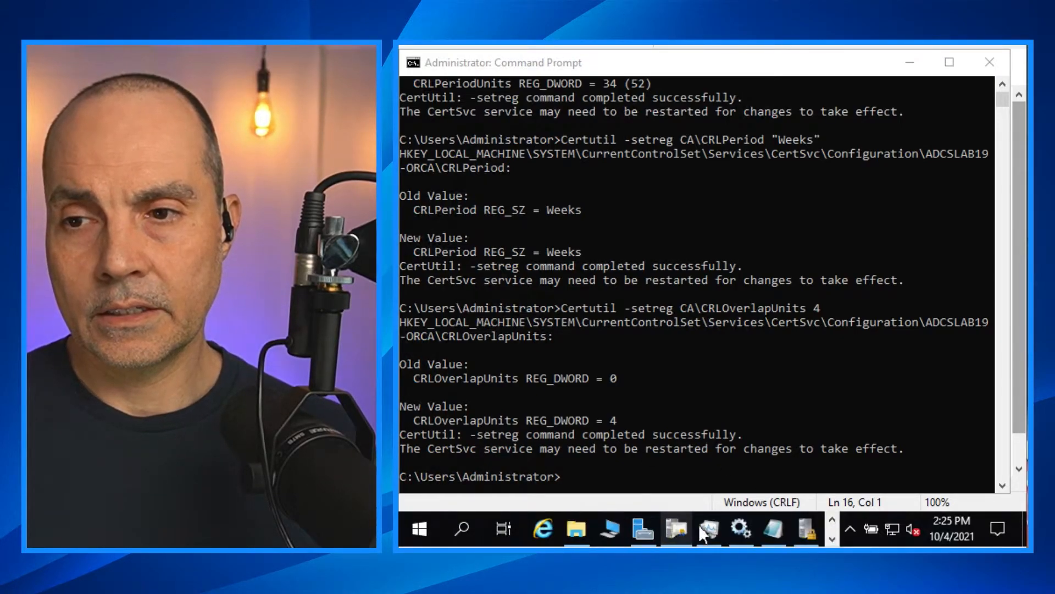
- Change CRLOverlapPeriod from Hours to Weeks via certutil -setreg
click(772, 530)
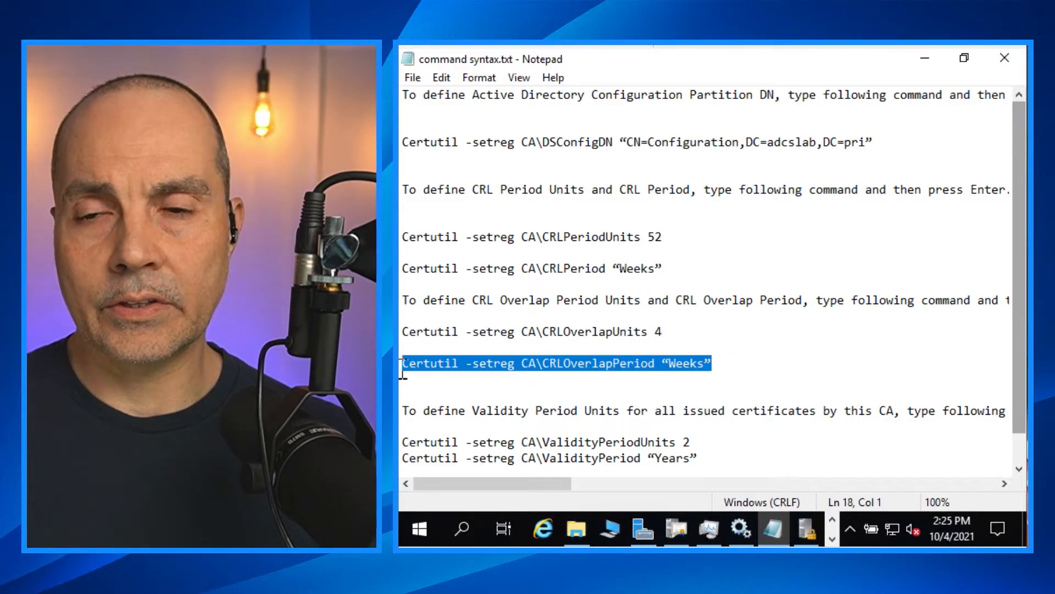
right_click(555, 364)
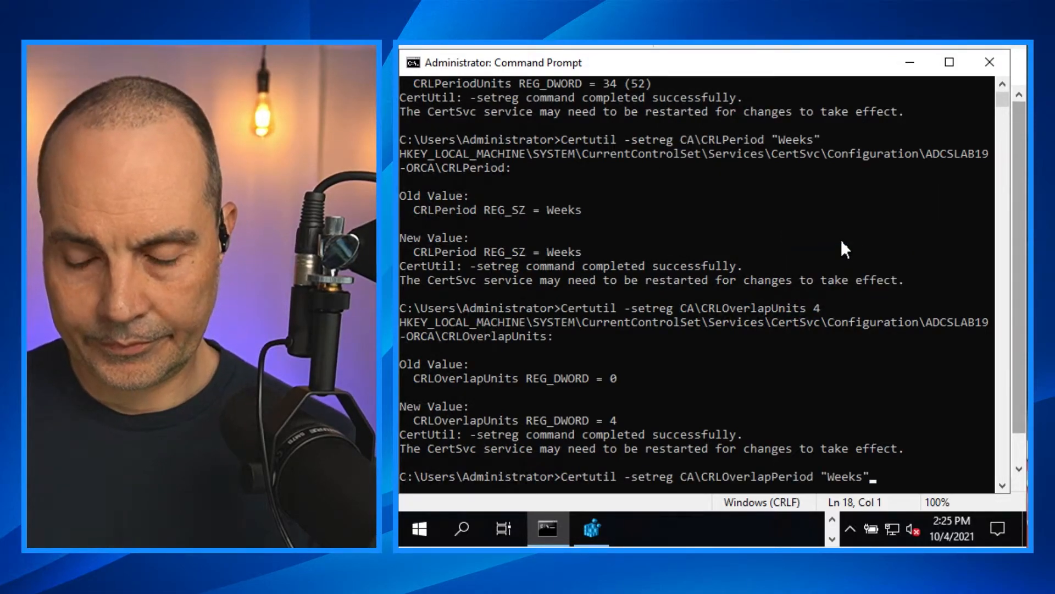
key(enter)
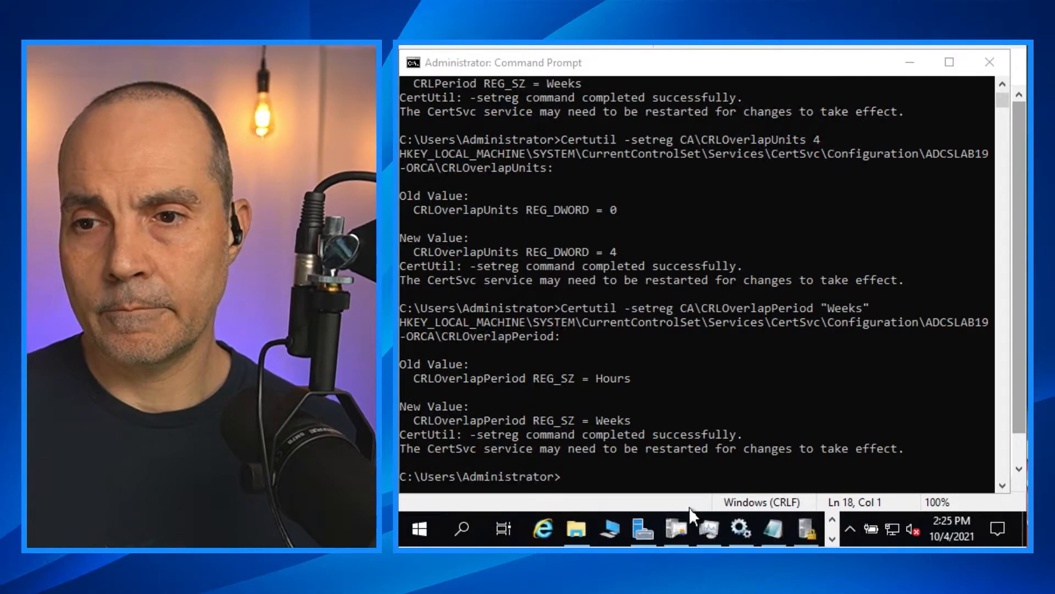
click(772, 528)
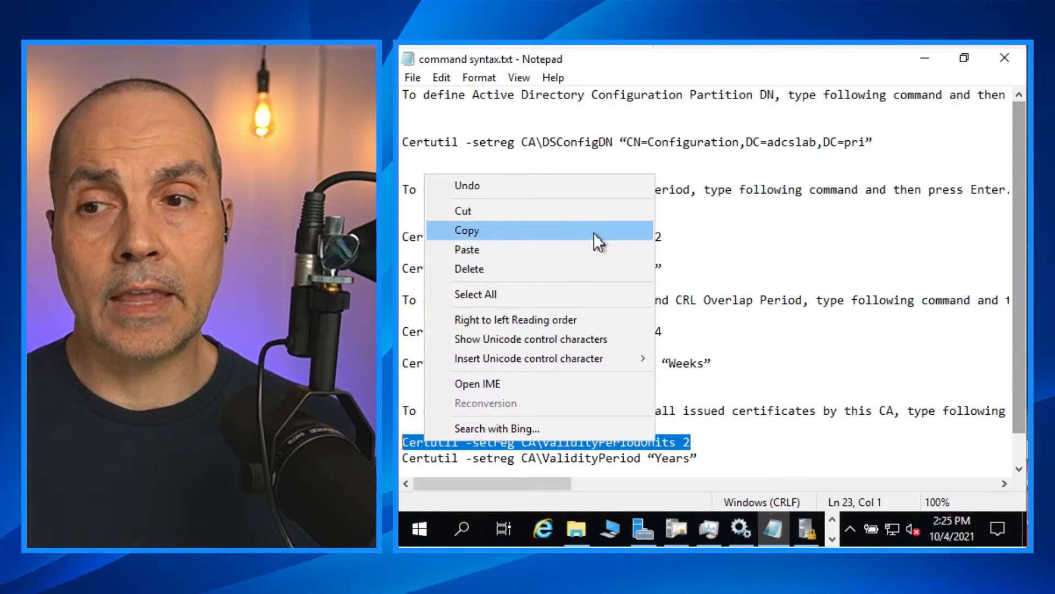
- Change ValidityPeriodUnits from 1 to 2 with certutil -setreg CA\ValidityPeriodUnits 2
click(467, 230)
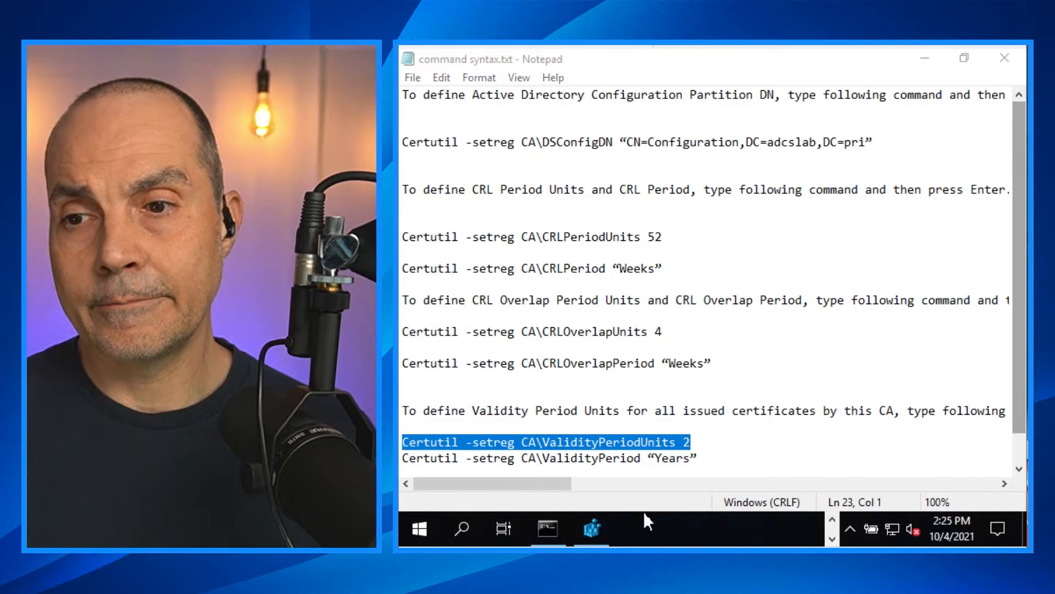
click(545, 529)
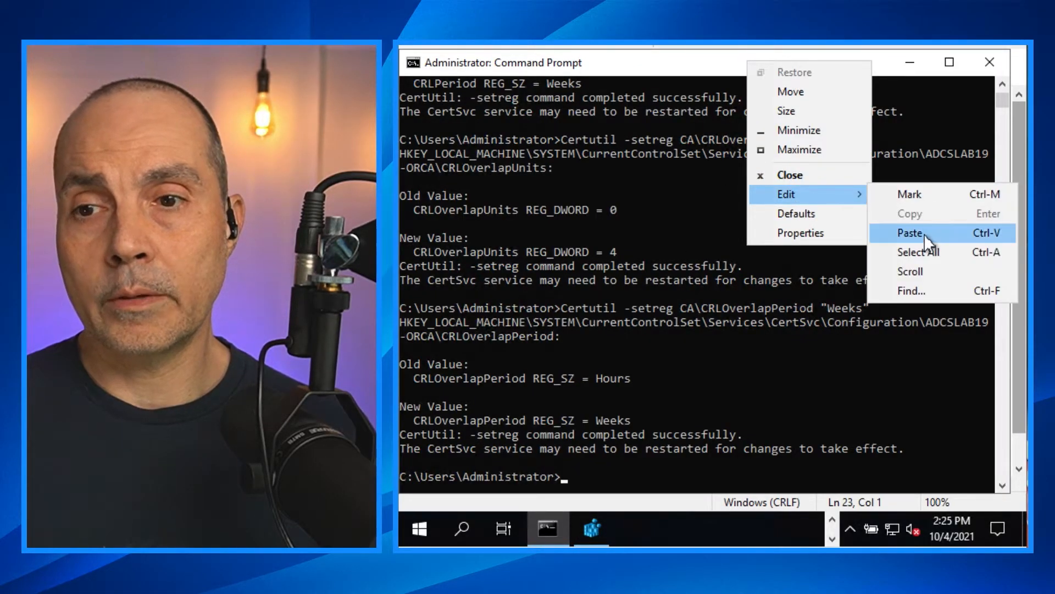
click(909, 233)
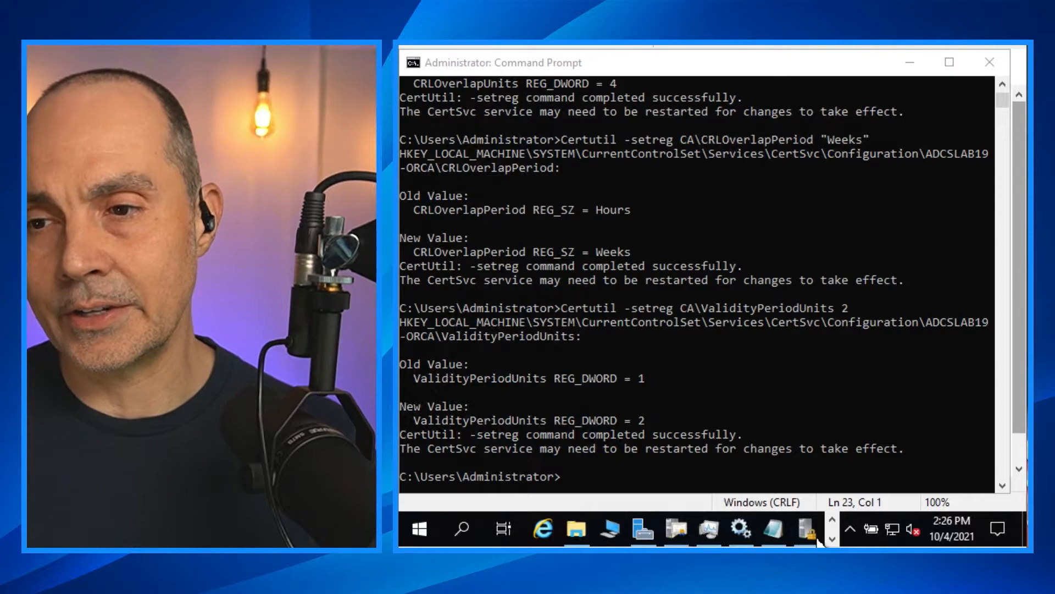
click(774, 530)
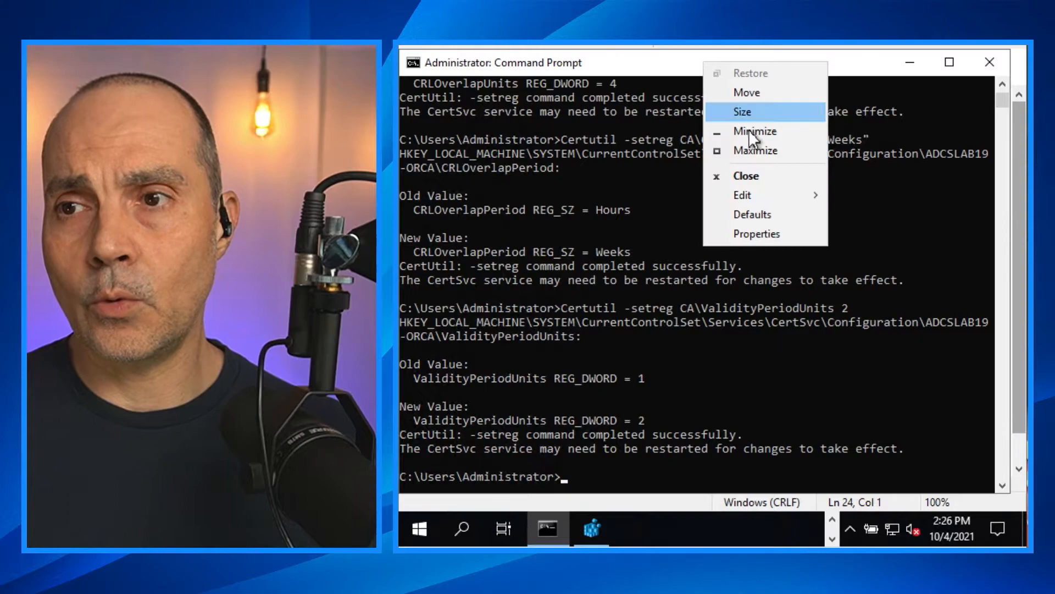
mouse_move(742, 195)
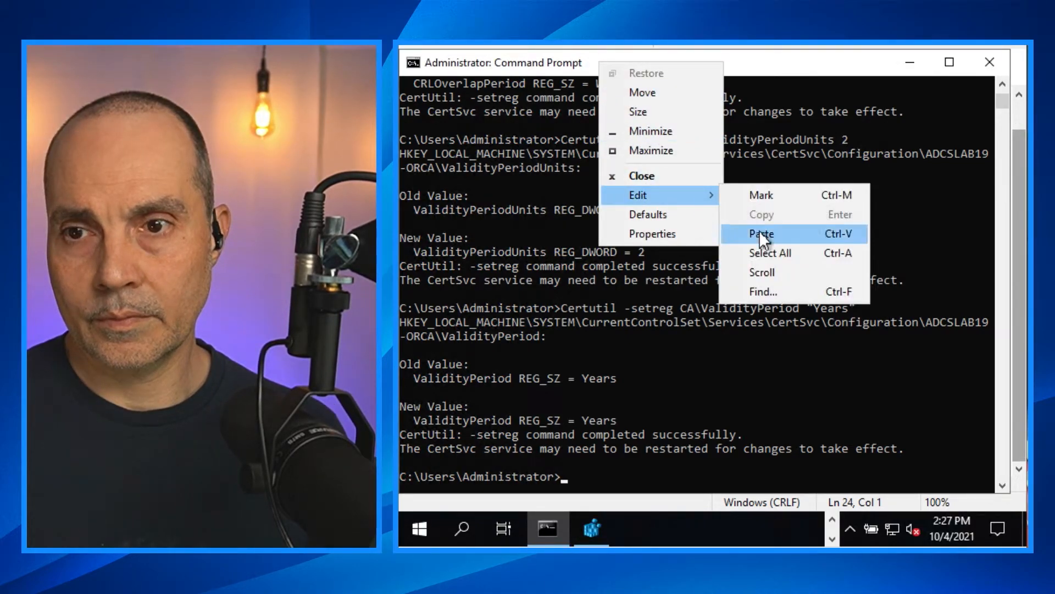
- Set ValidityPeriod to Years with certutil -setreg CA\ValidityPeriod "Years"
click(761, 233)
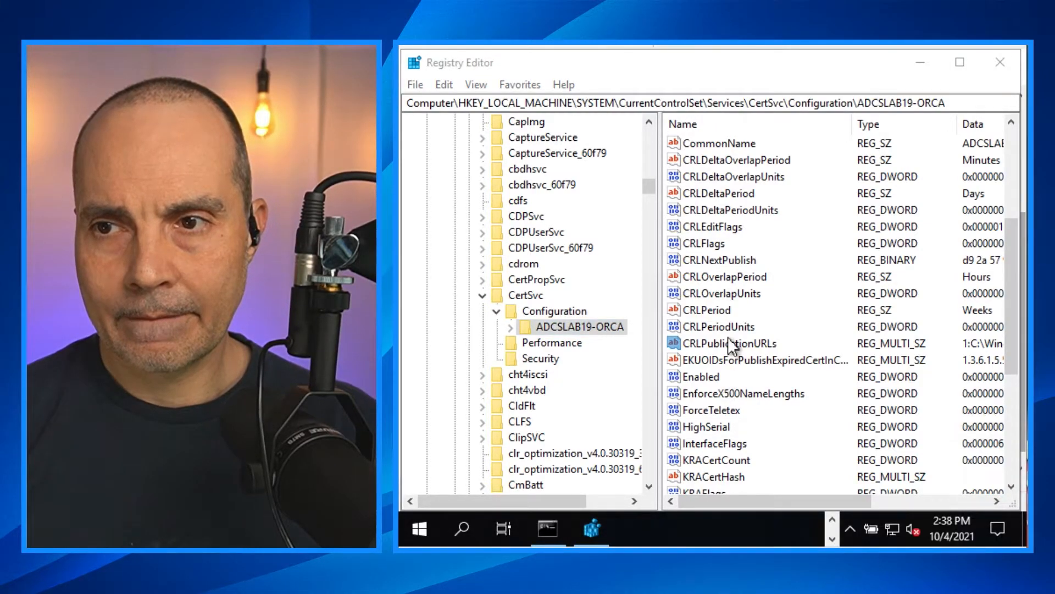
- Replace CRLPublicationURLs with the CertEnroll, CDP.adcslab.pri HTTP and LDAP CRL locations
double_click(726, 343)
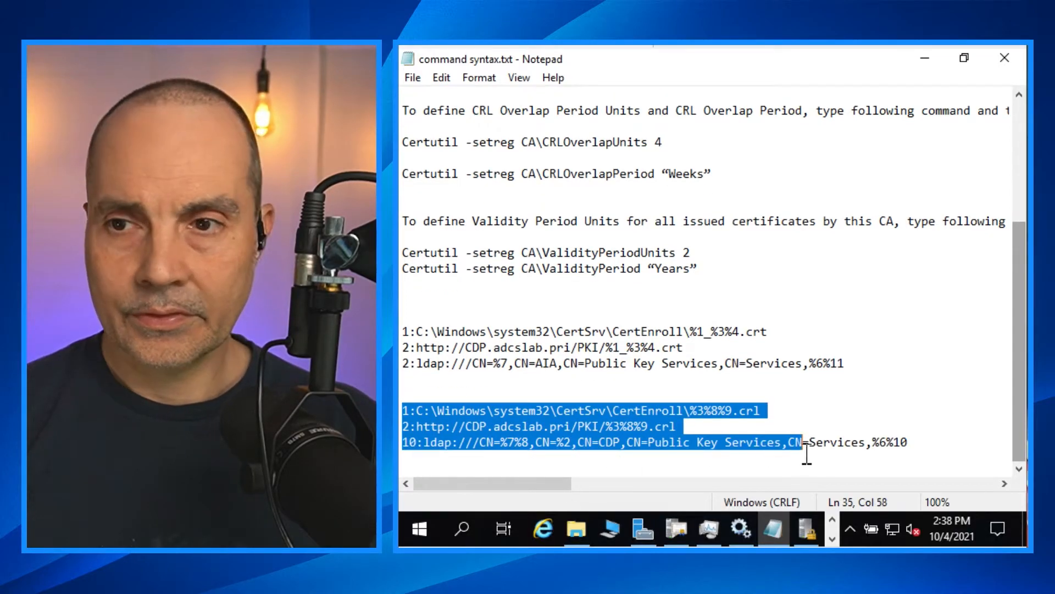
right_click(632, 431)
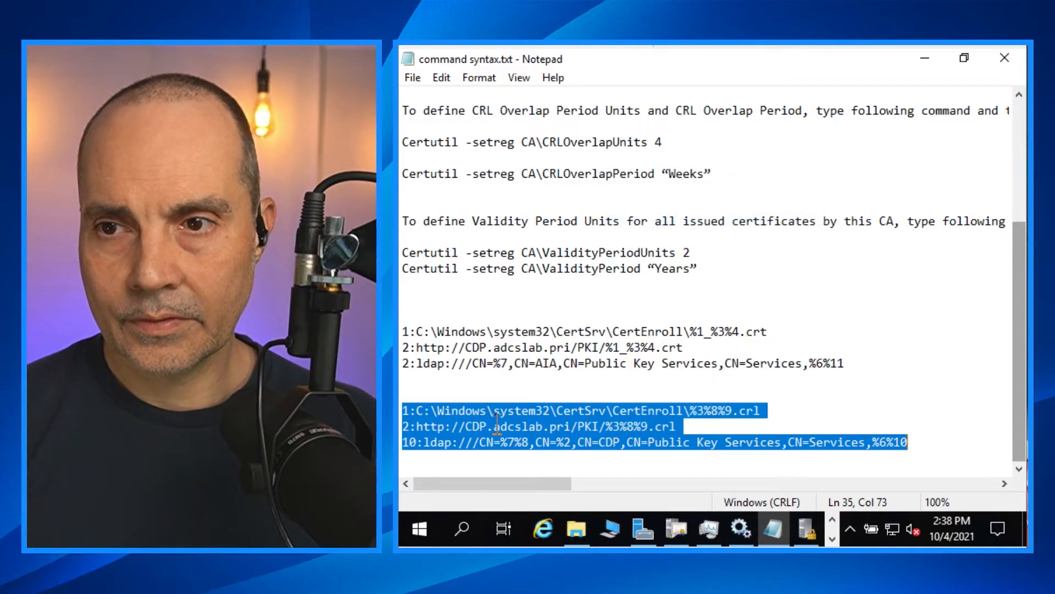
click(497, 427)
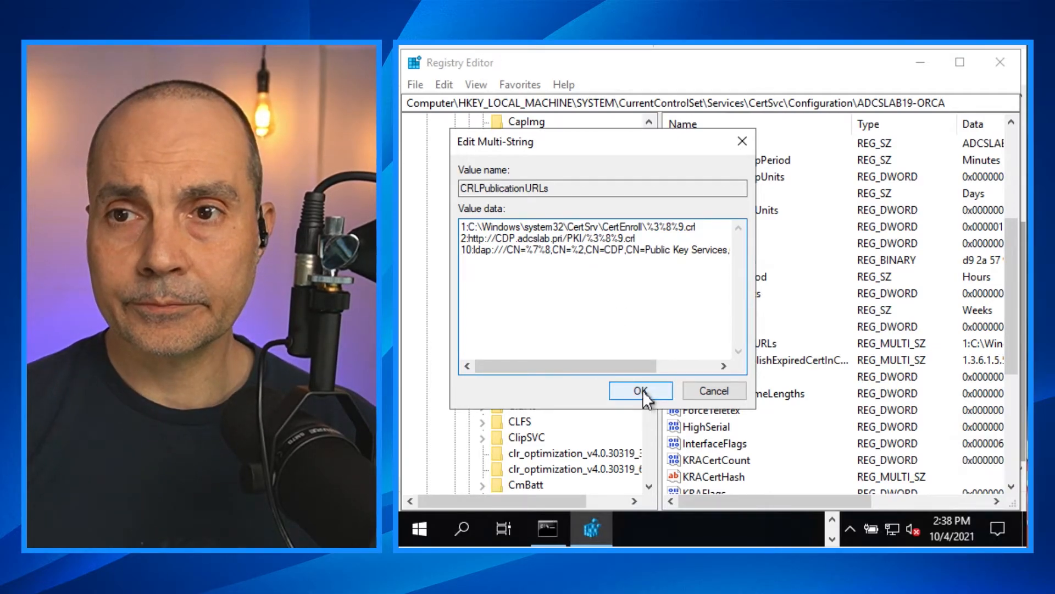
click(640, 391)
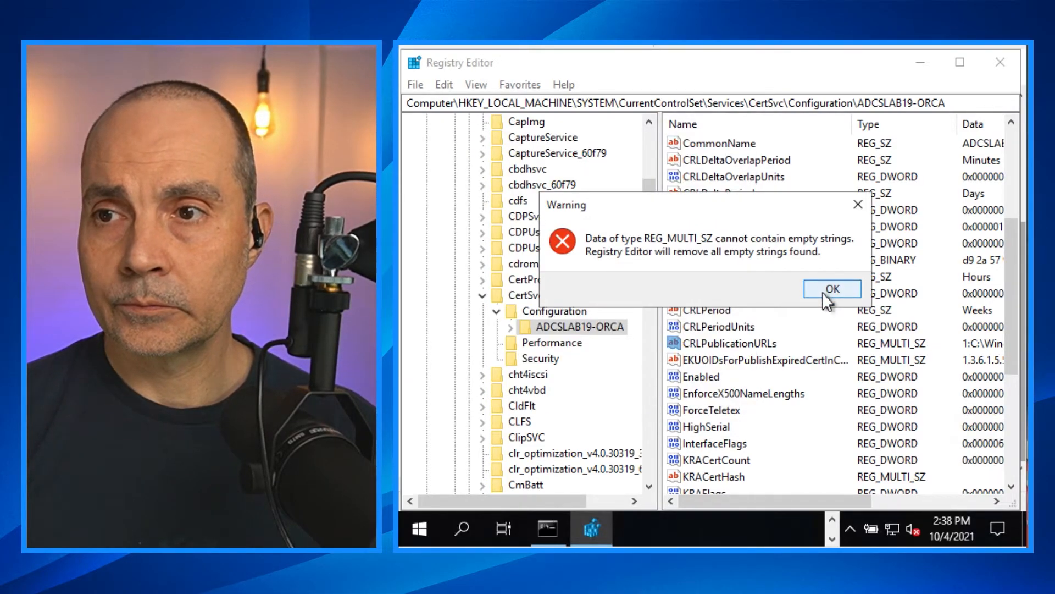
- Accept the empty-strings warning, then set CACertPublicationURLs to the CertEnroll, HTTP and LDAP AIA locations
click(832, 289)
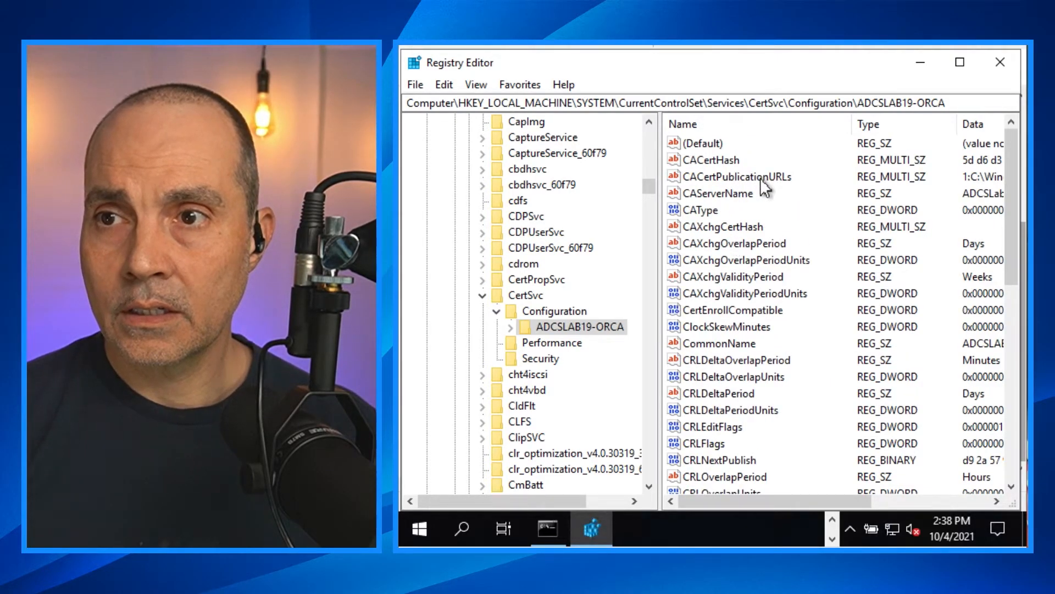
double_click(732, 176)
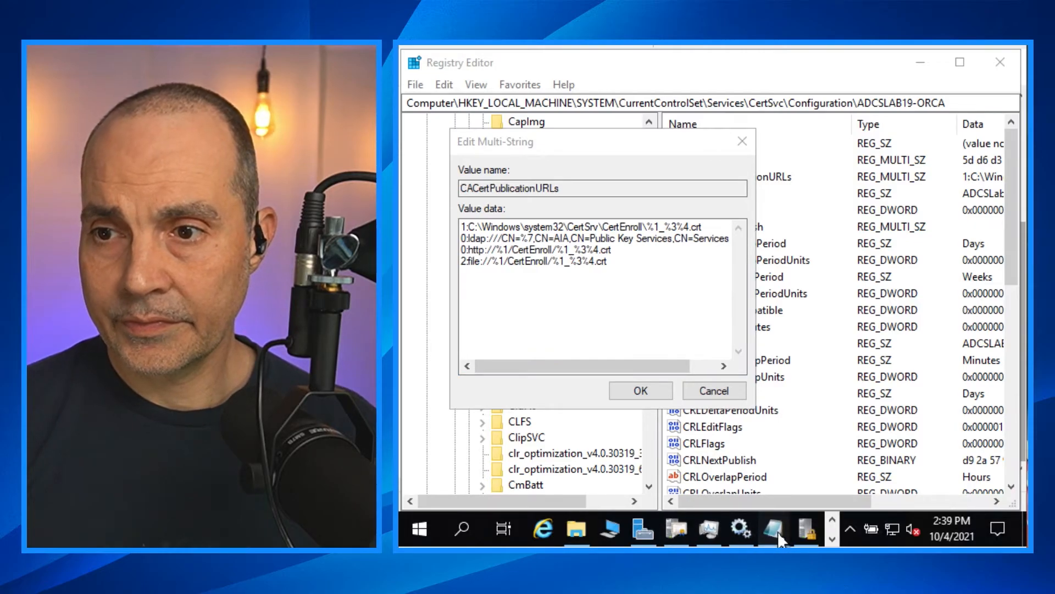
click(773, 530)
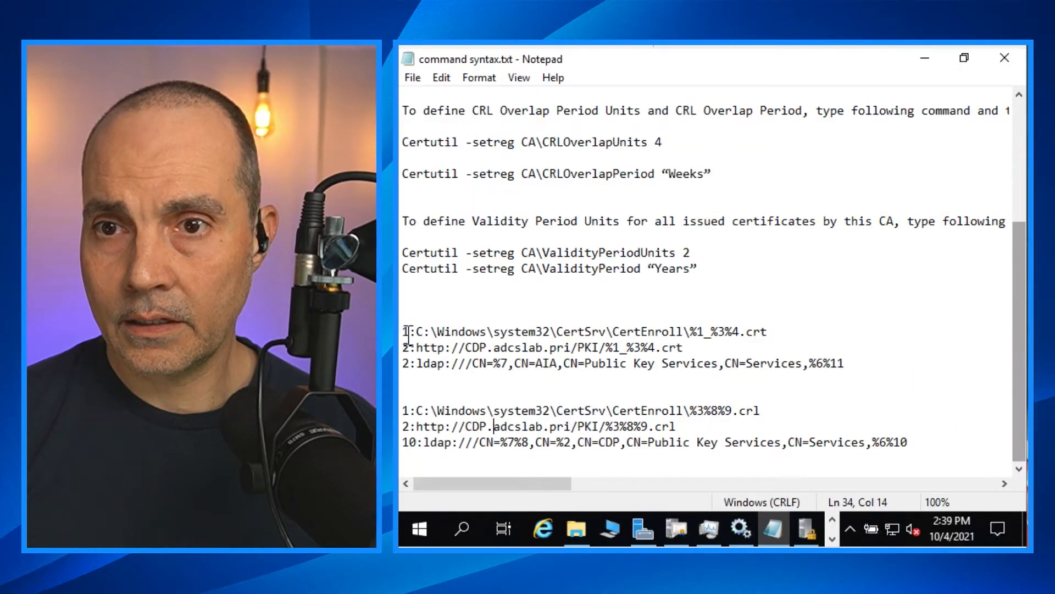
right_click(650, 359)
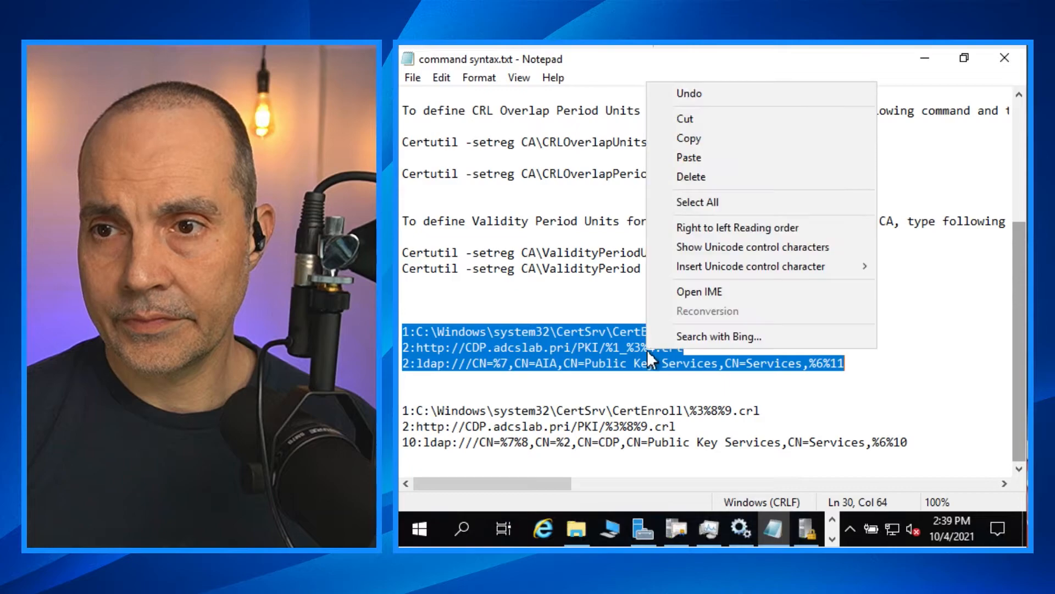
click(689, 138)
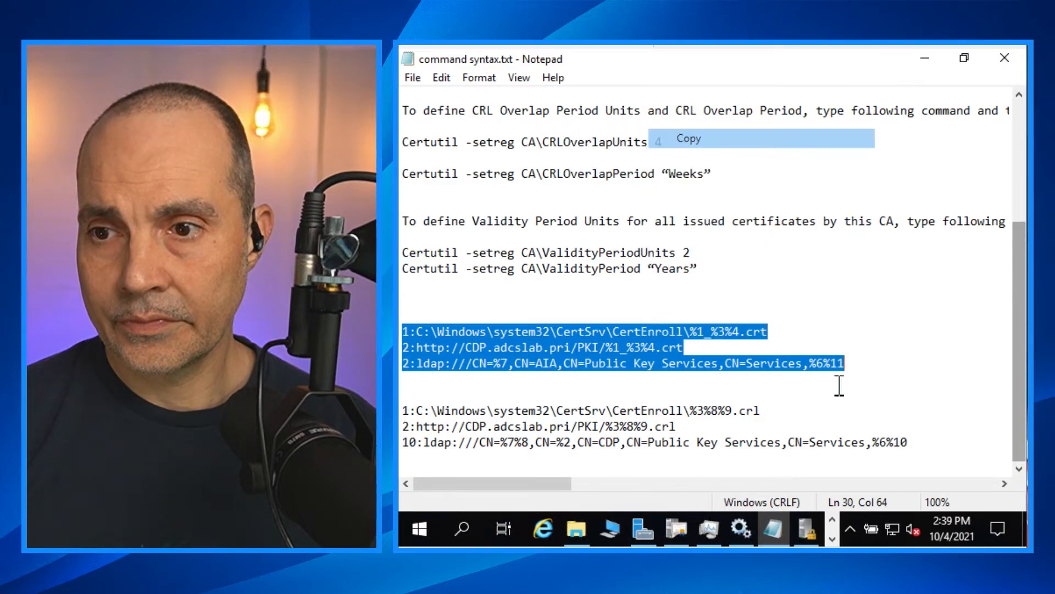
click(592, 530)
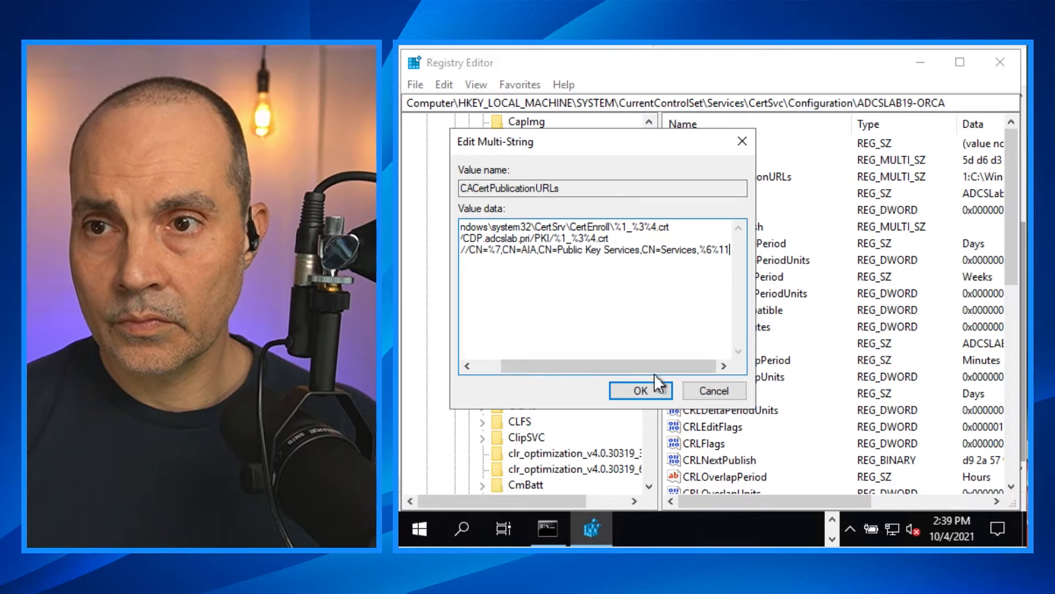
mouse_move(496, 371)
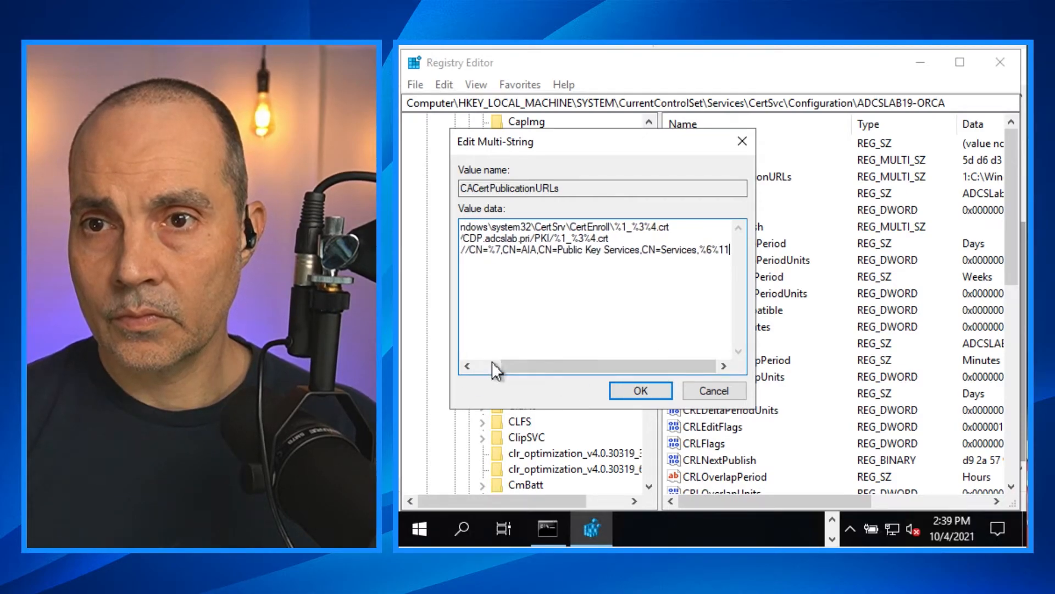
scroll(left, 3)
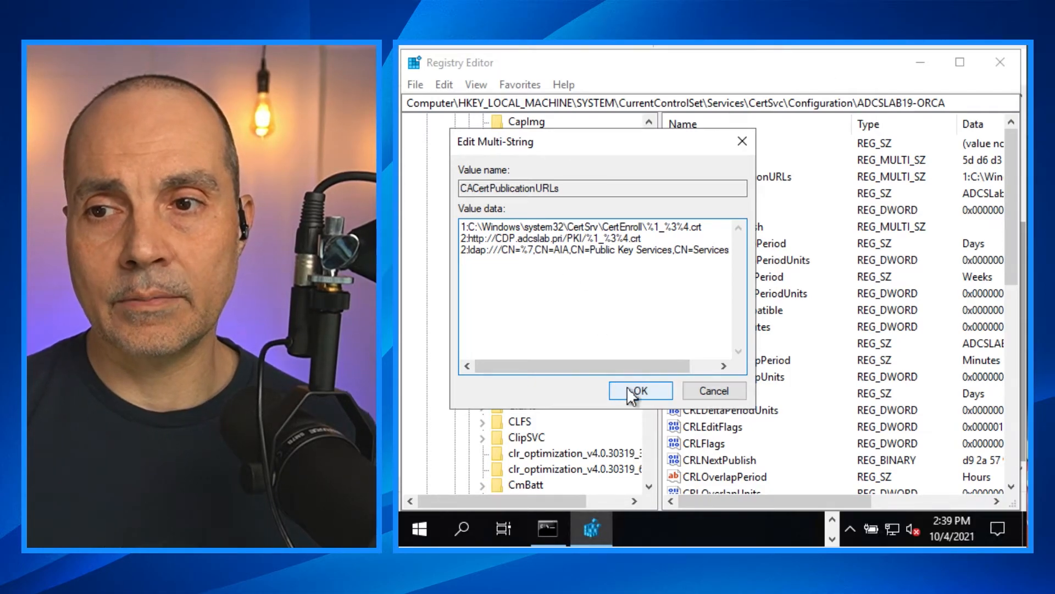
click(641, 390)
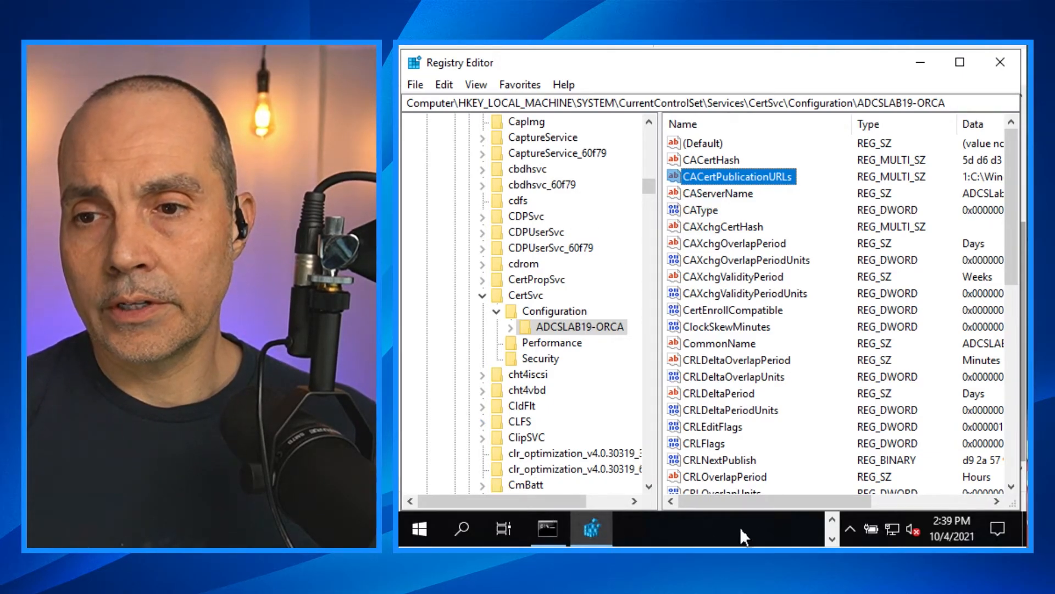
mouse_move(829, 537)
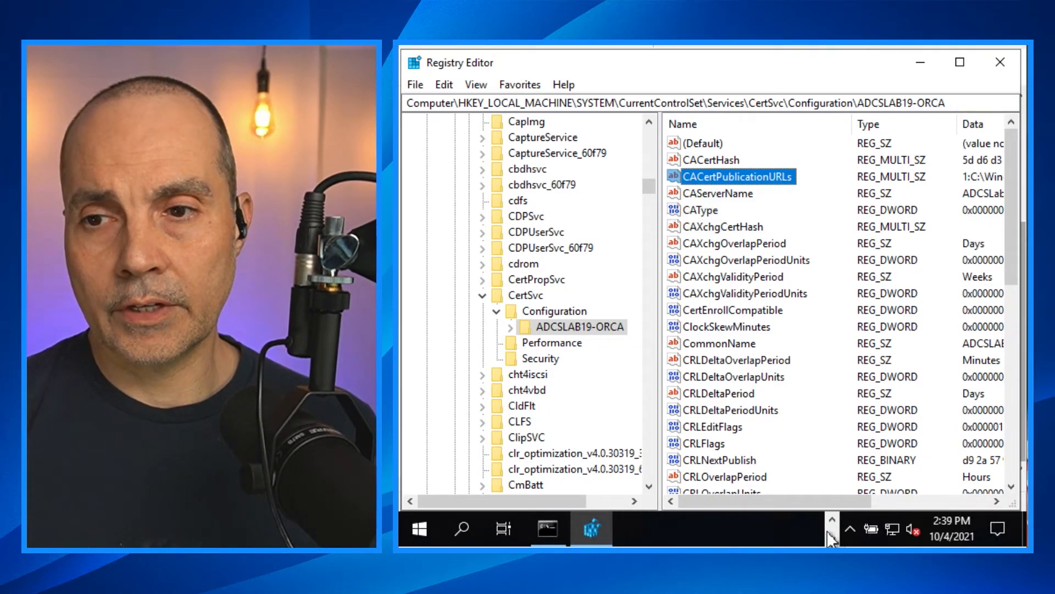
- Stop Certificate Services with 'net stop Certsvc' and begin typing 'net start Certsvc'
click(545, 529)
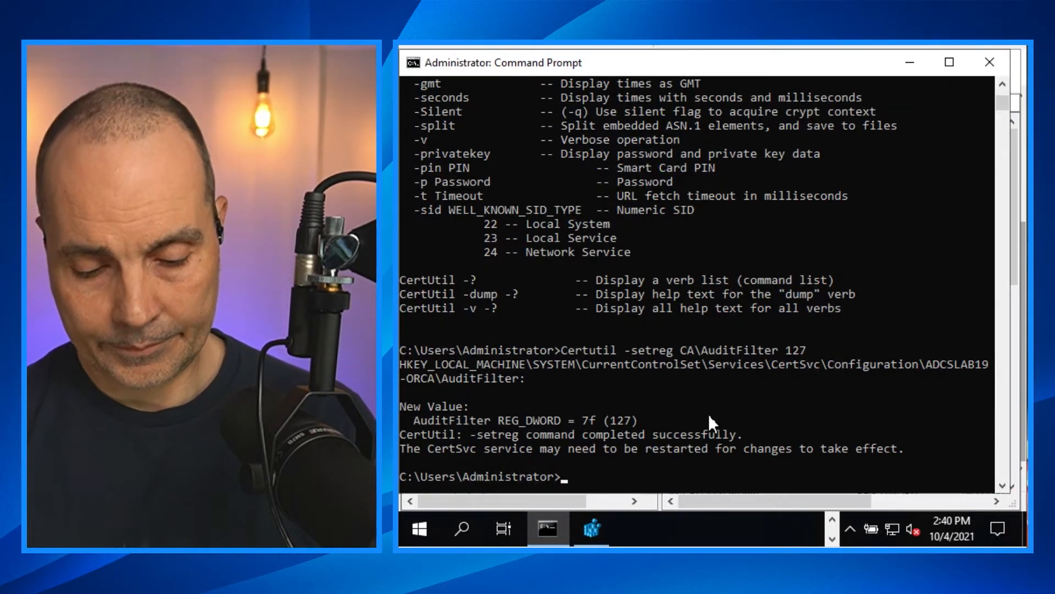
text(net)
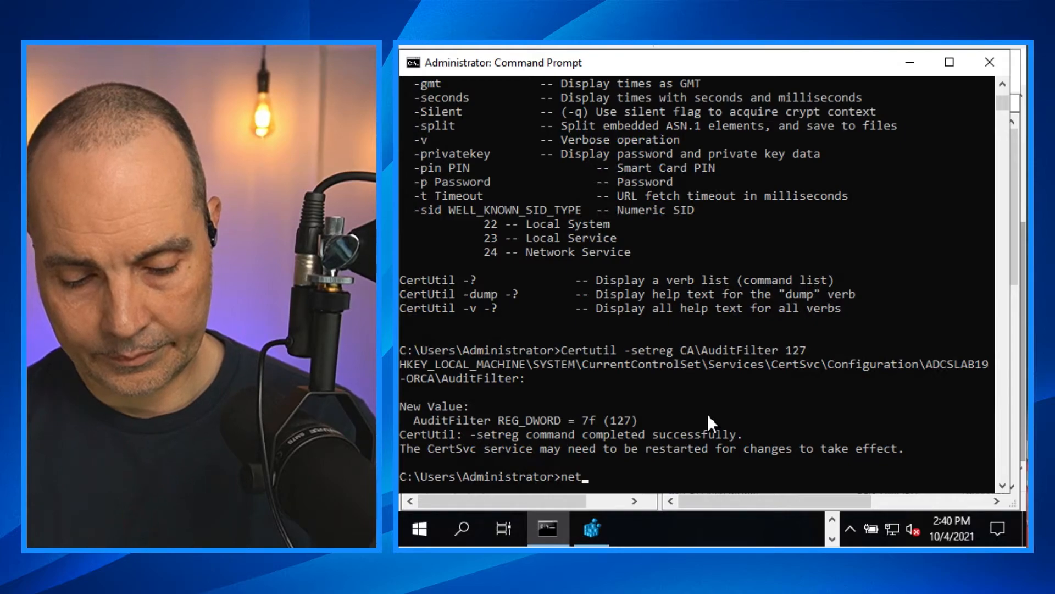
text(stop)
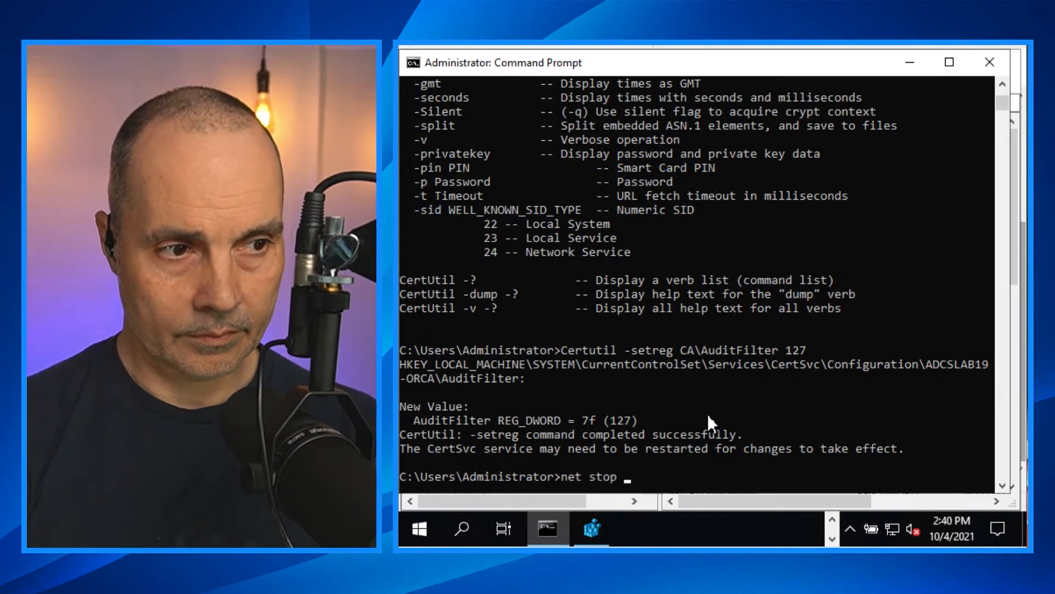
text(Cert)
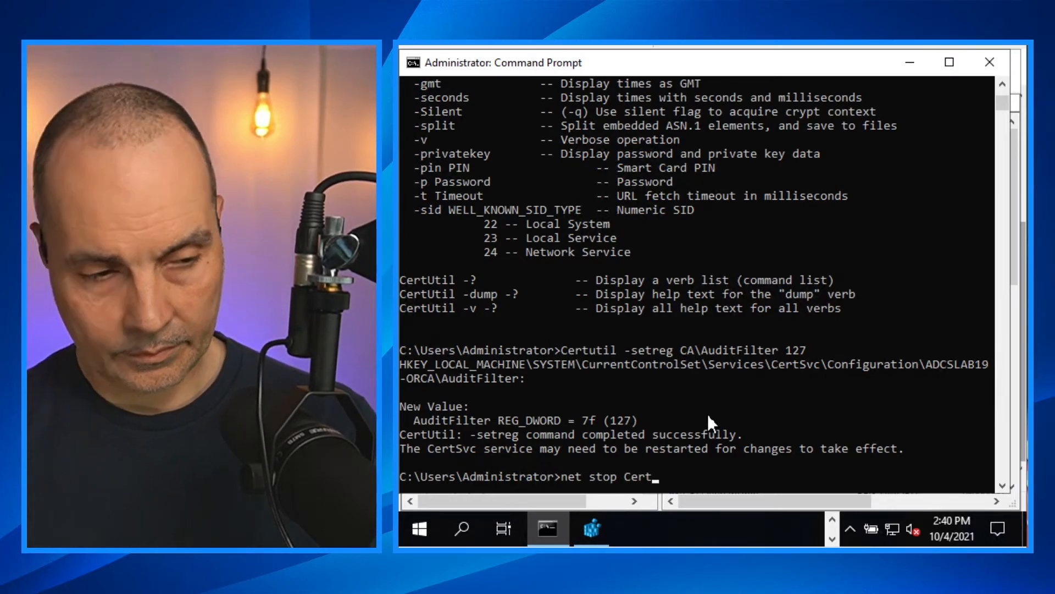
text(svc)
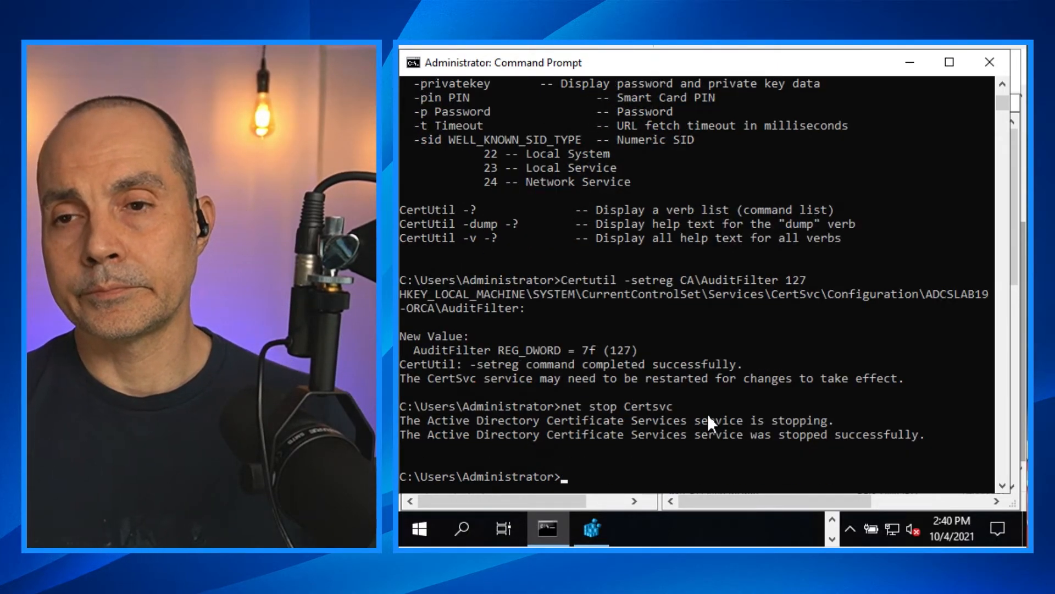
text(net stop Certsvc)
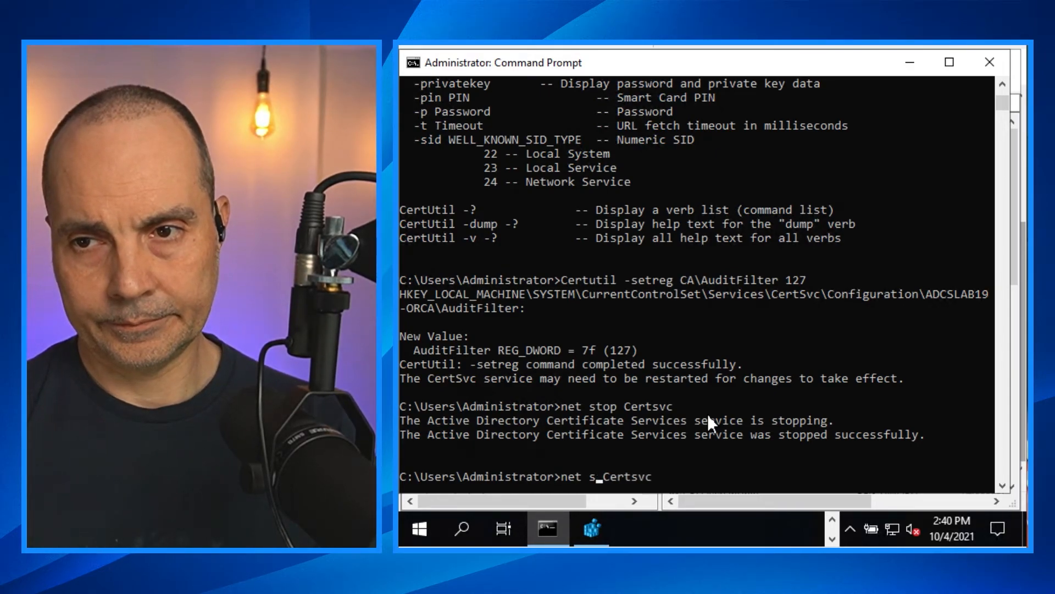
text(tart)
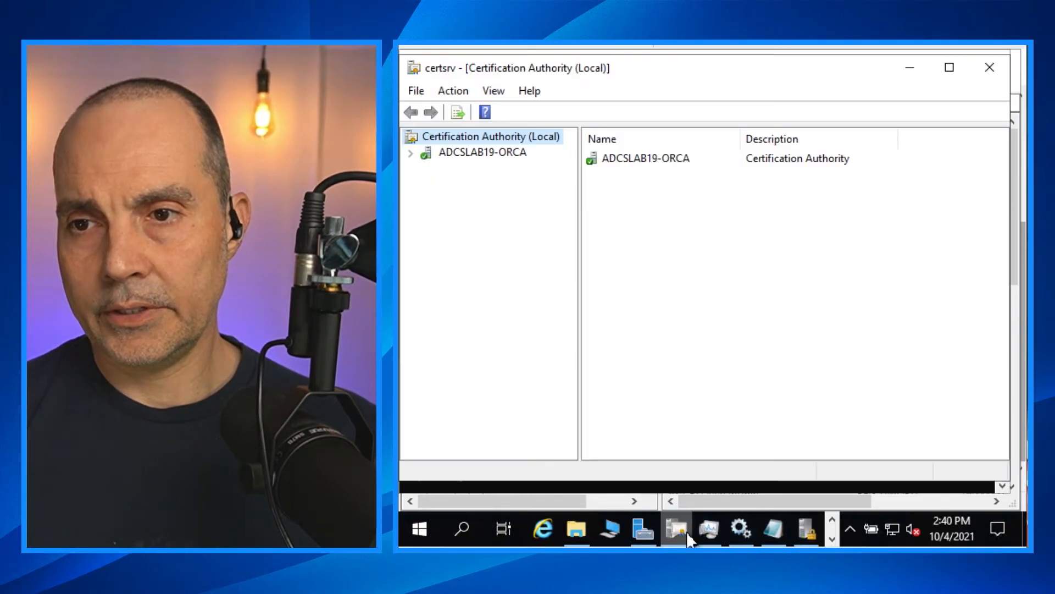
- Publish a complete new CRL for ADCSLAB19-ORCA from Revoked Certificates > All Tasks > Publish
right_click(470, 152)
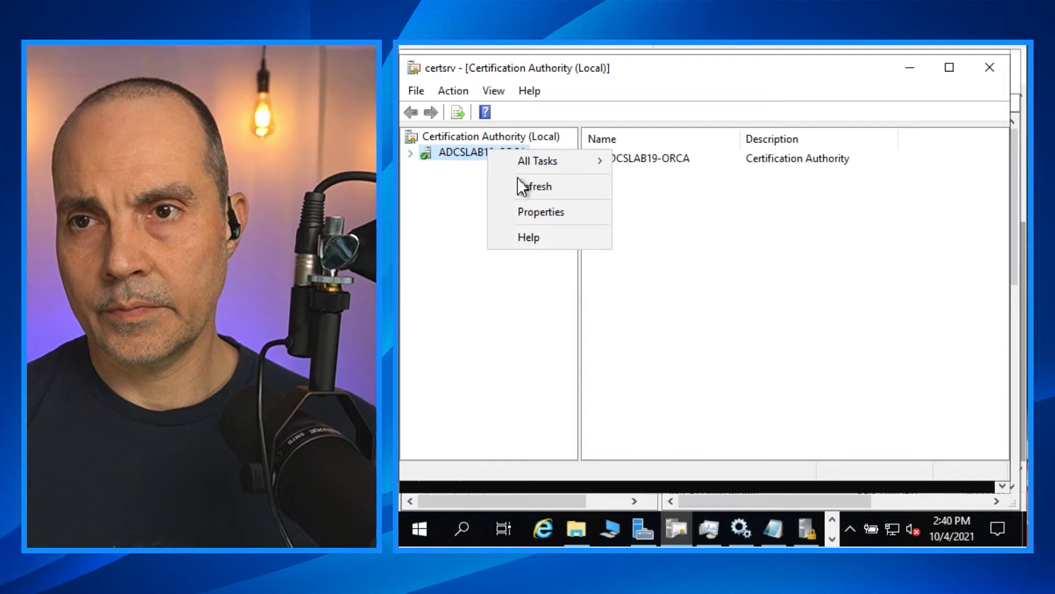
click(411, 152)
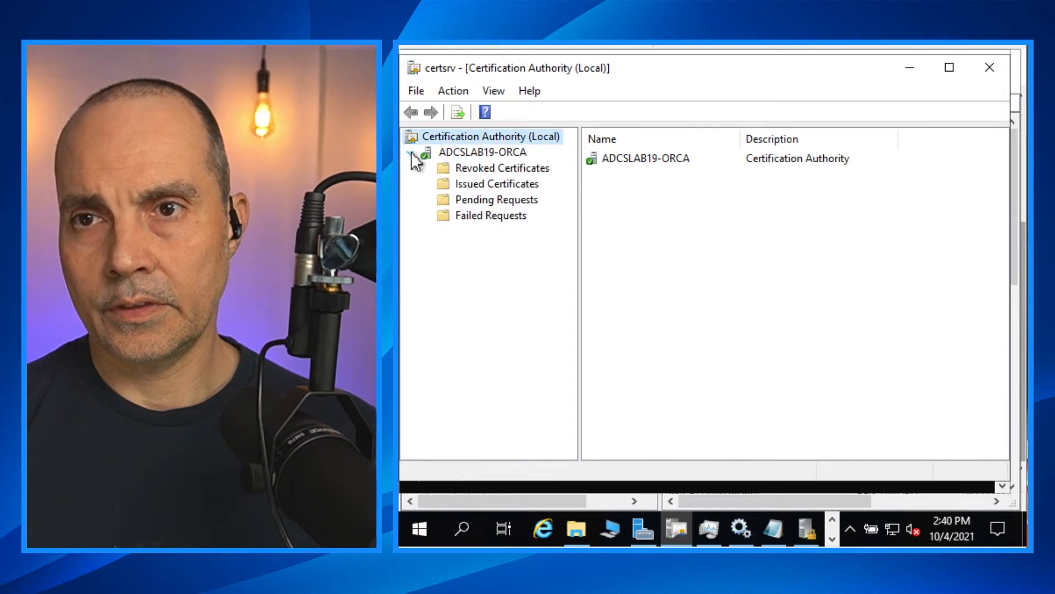
click(504, 168)
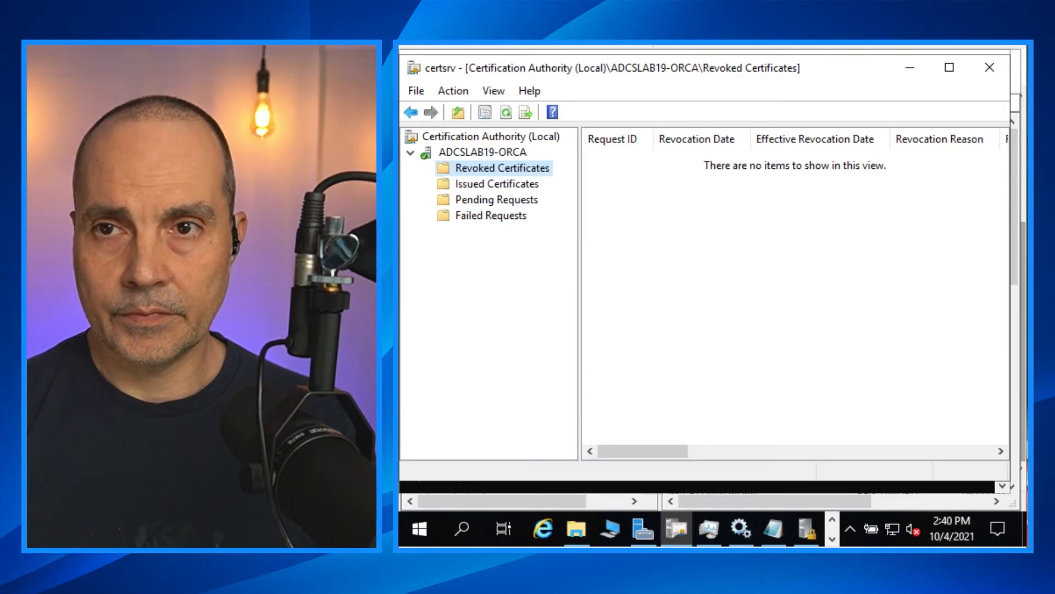
right_click(478, 168)
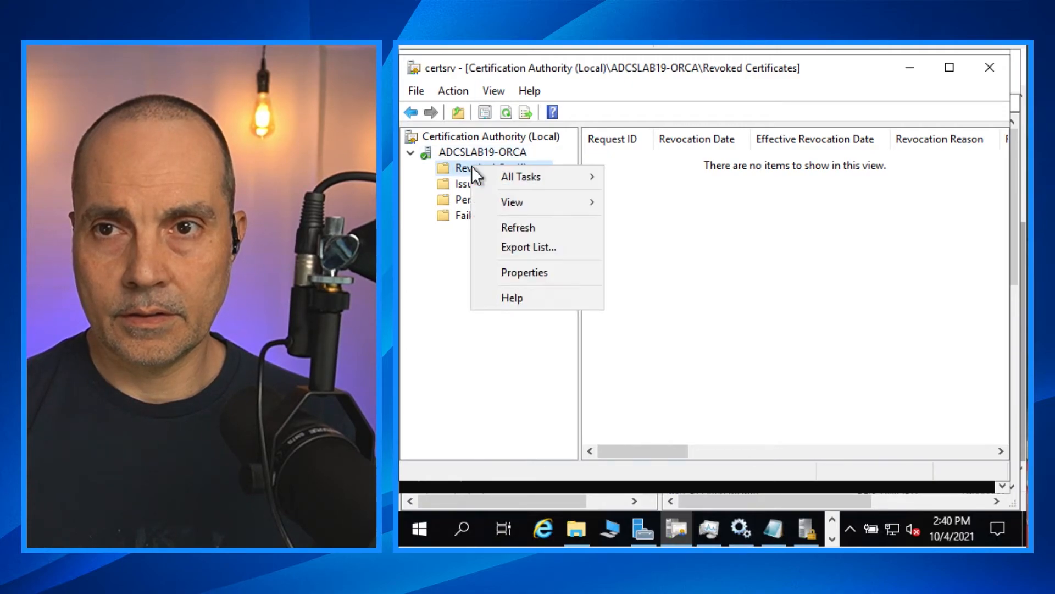
mouse_move(521, 176)
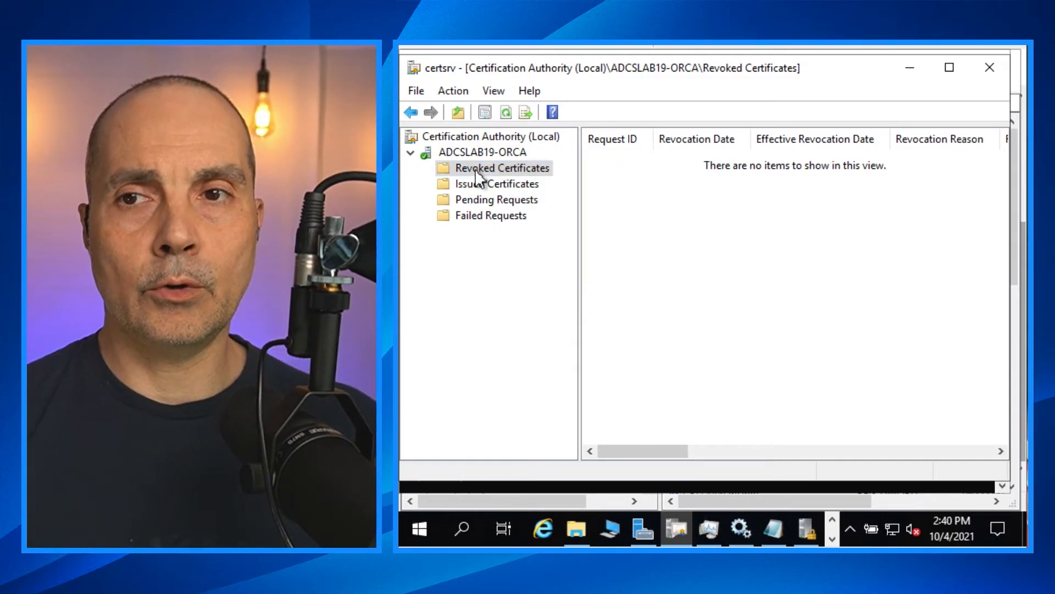
right_click(485, 173)
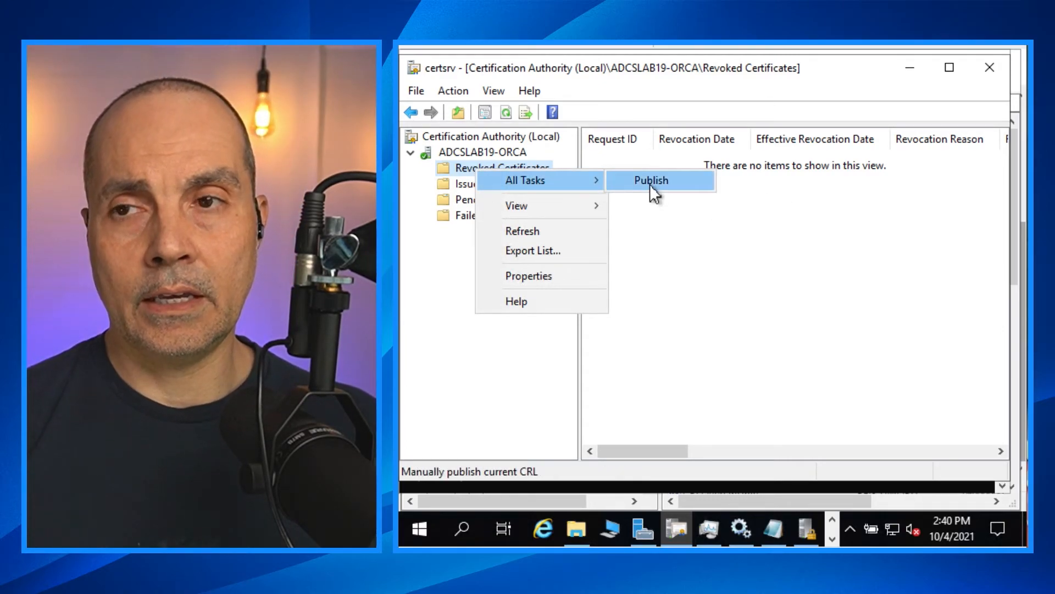
click(650, 180)
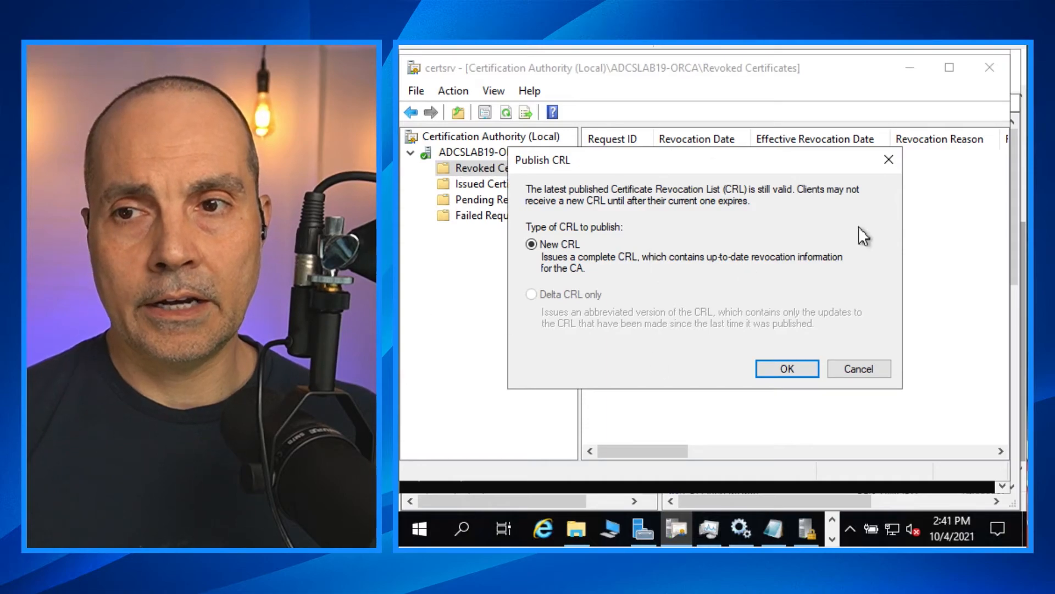
mouse_move(726, 164)
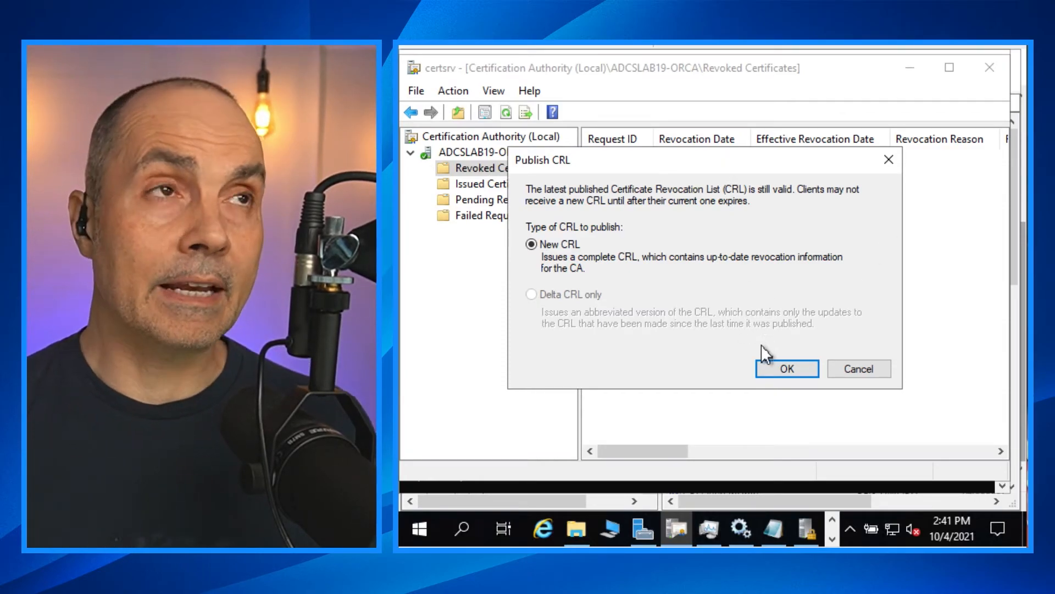
mouse_move(608, 137)
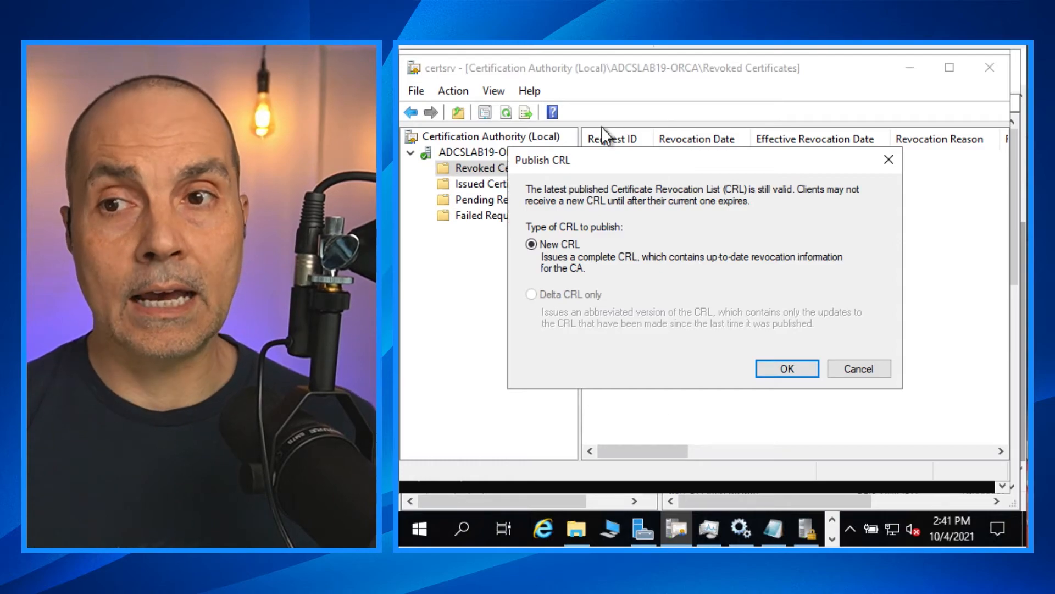
mouse_move(678, 207)
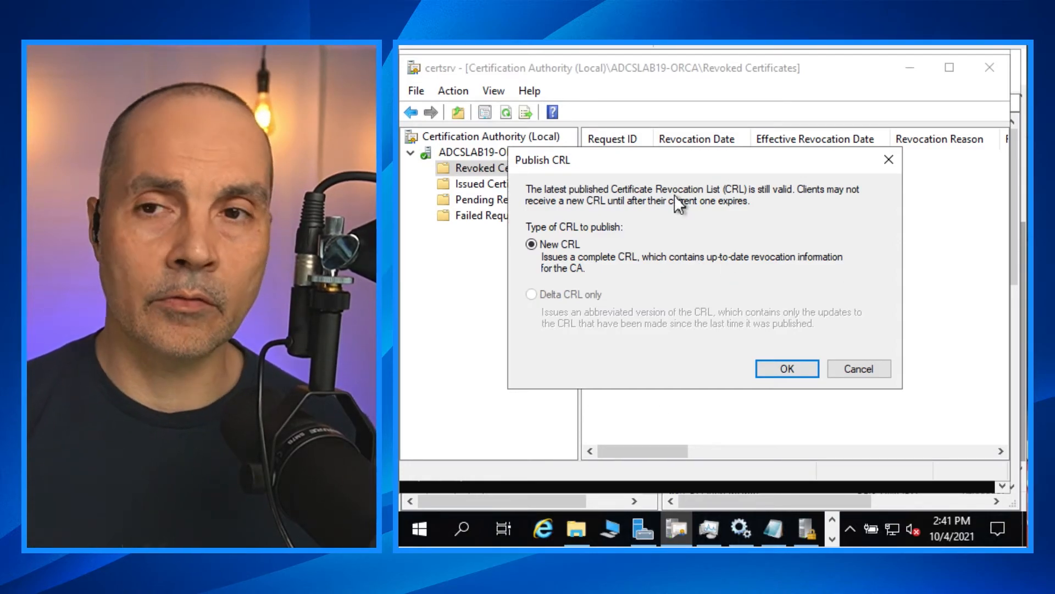
click(787, 369)
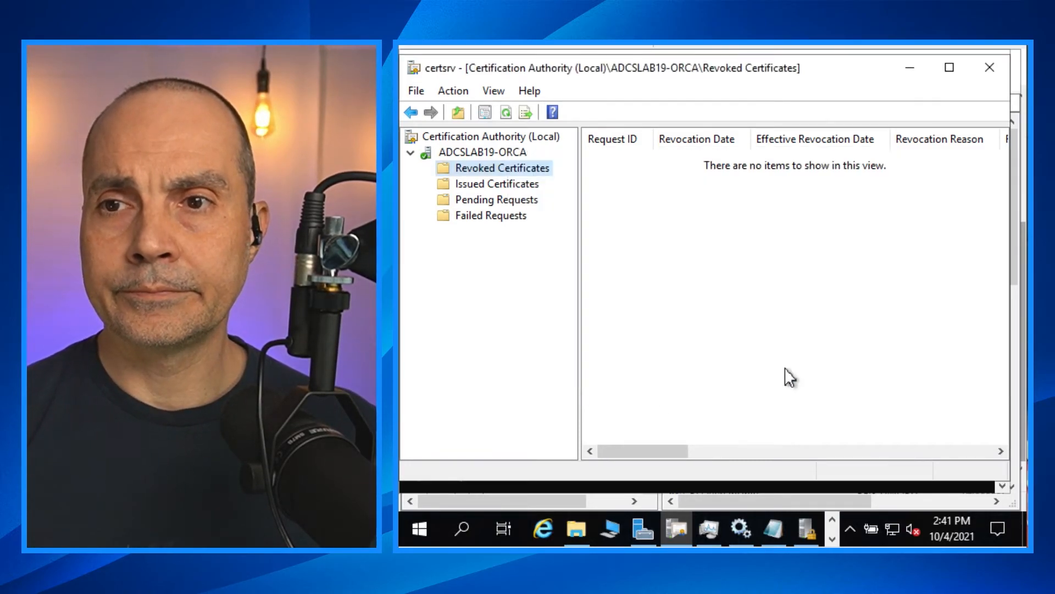
mouse_move(723, 365)
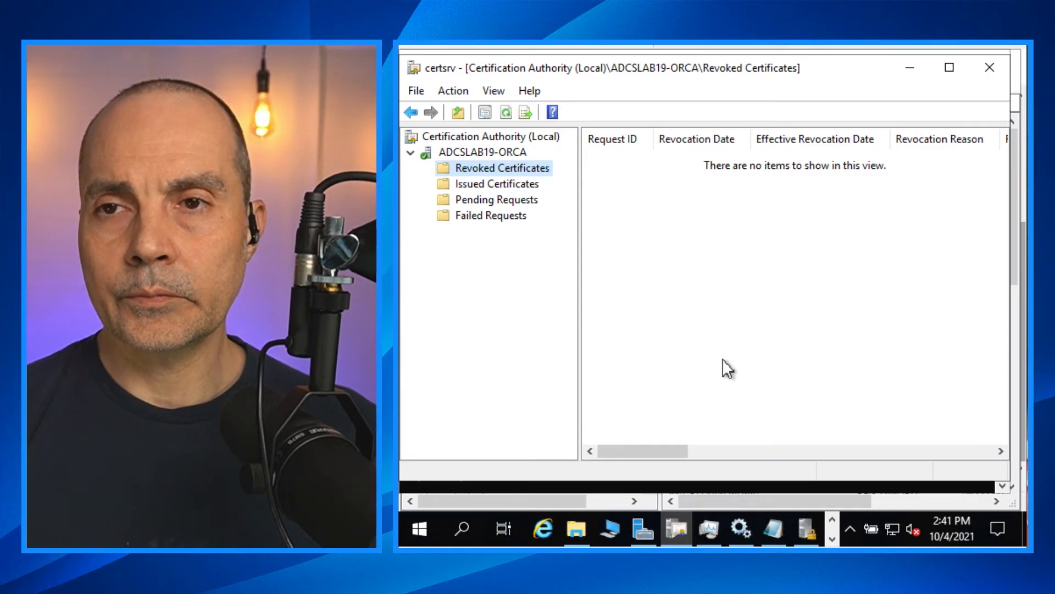
click(575, 529)
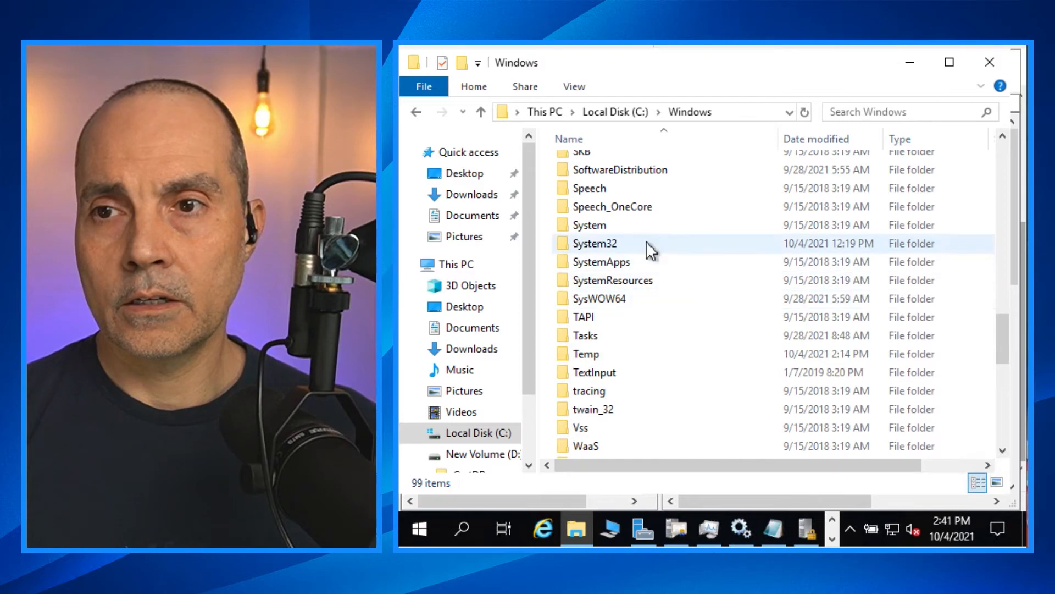
- Browse System32 > CertSrv > CertEnroll to find the published ADCSLAB19-ORCA.crl file
double_click(595, 244)
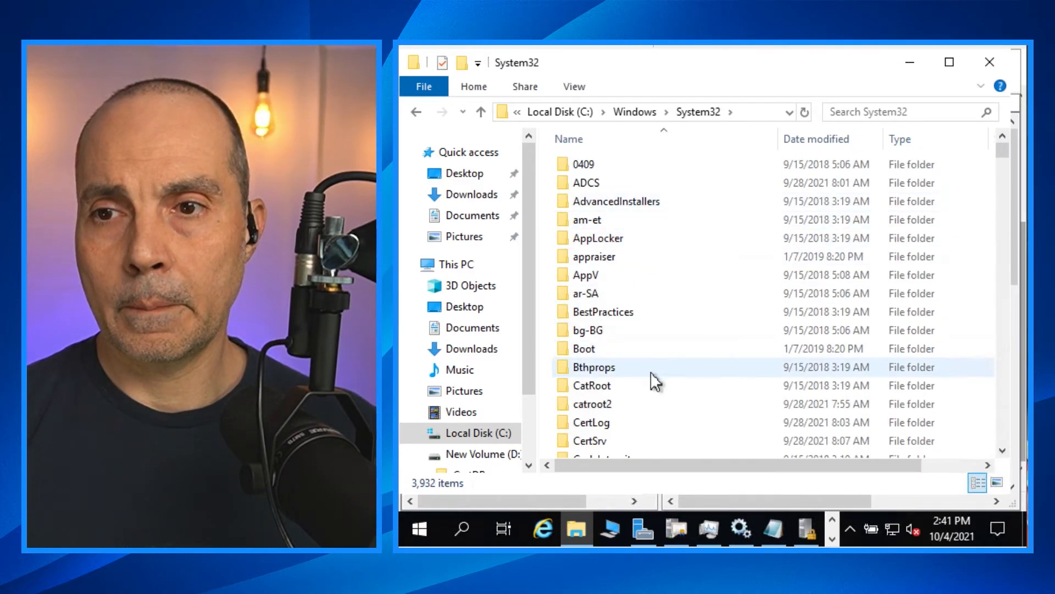
double_click(592, 440)
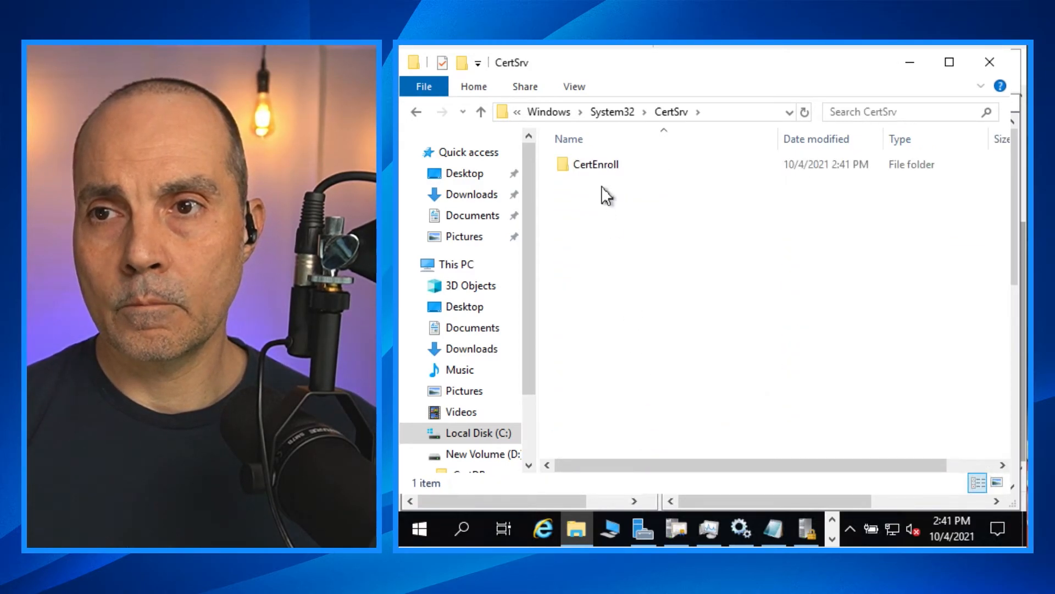
double_click(596, 164)
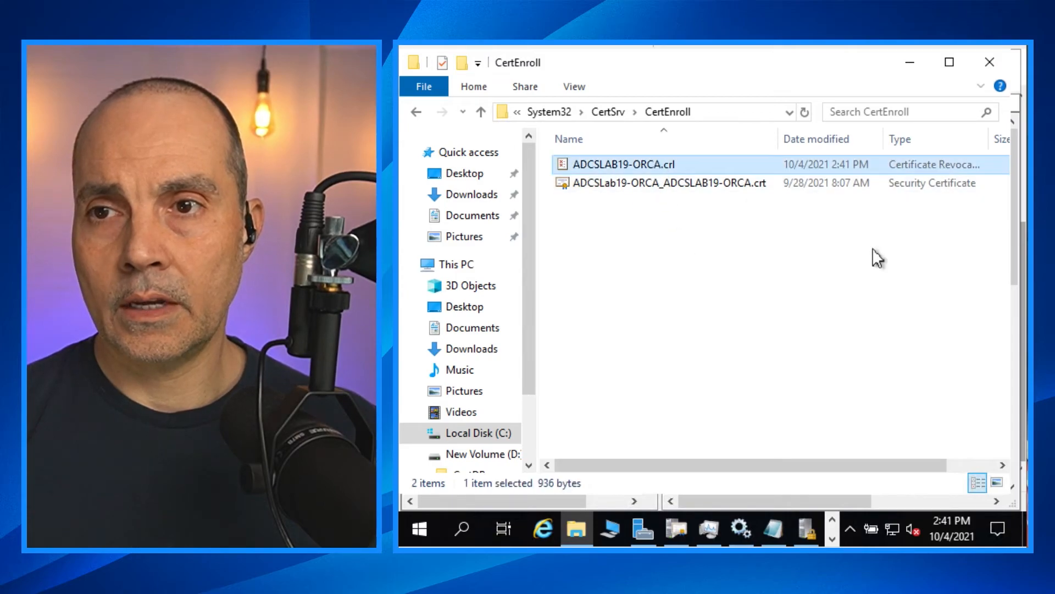
mouse_move(698, 116)
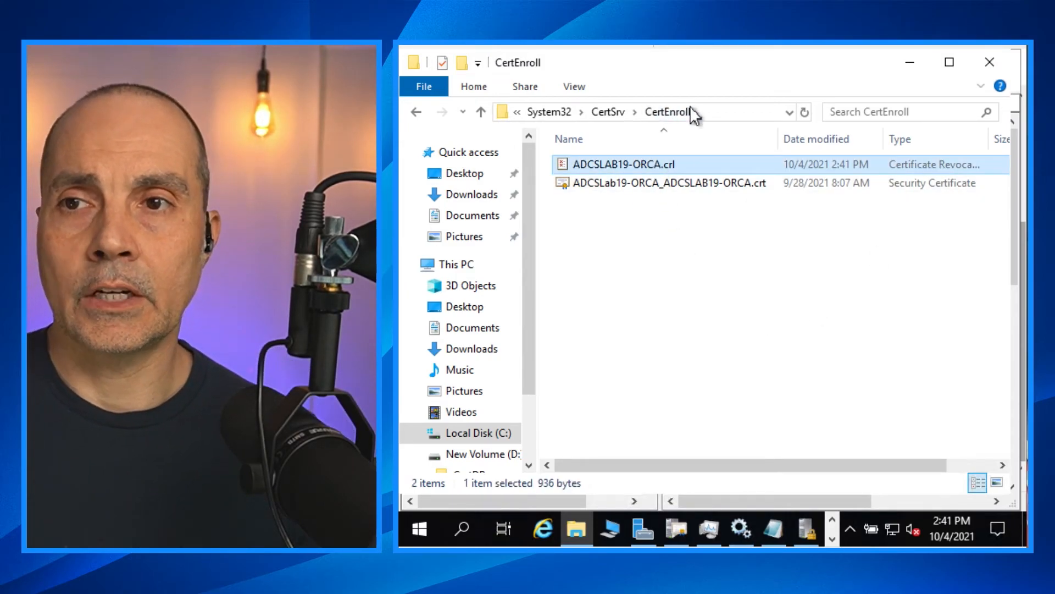